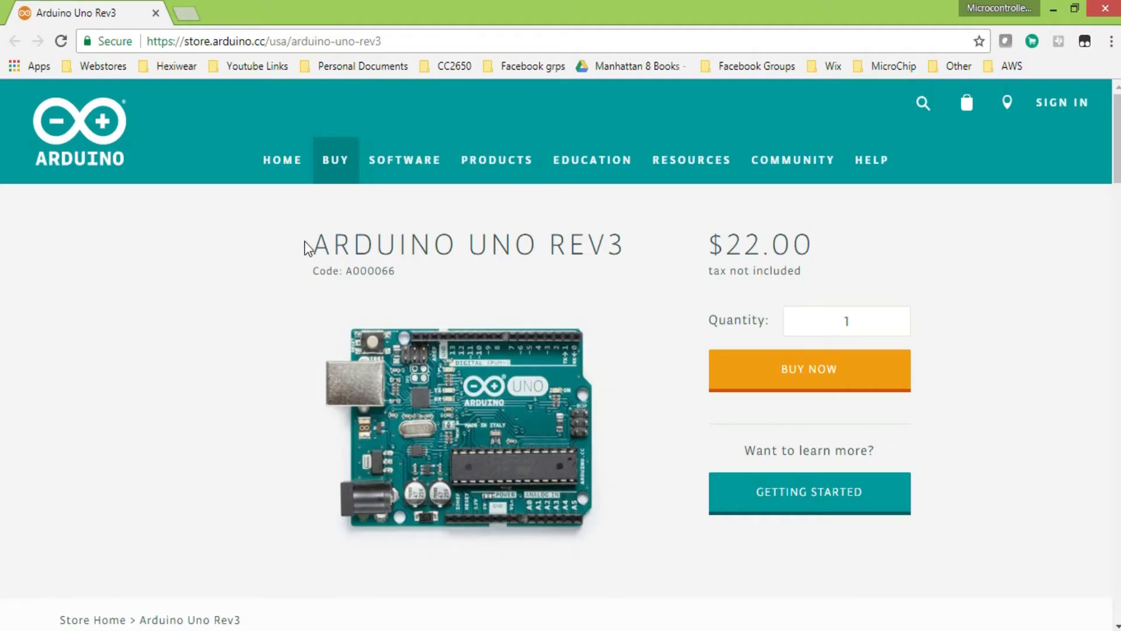
mouse_move(273, 292)
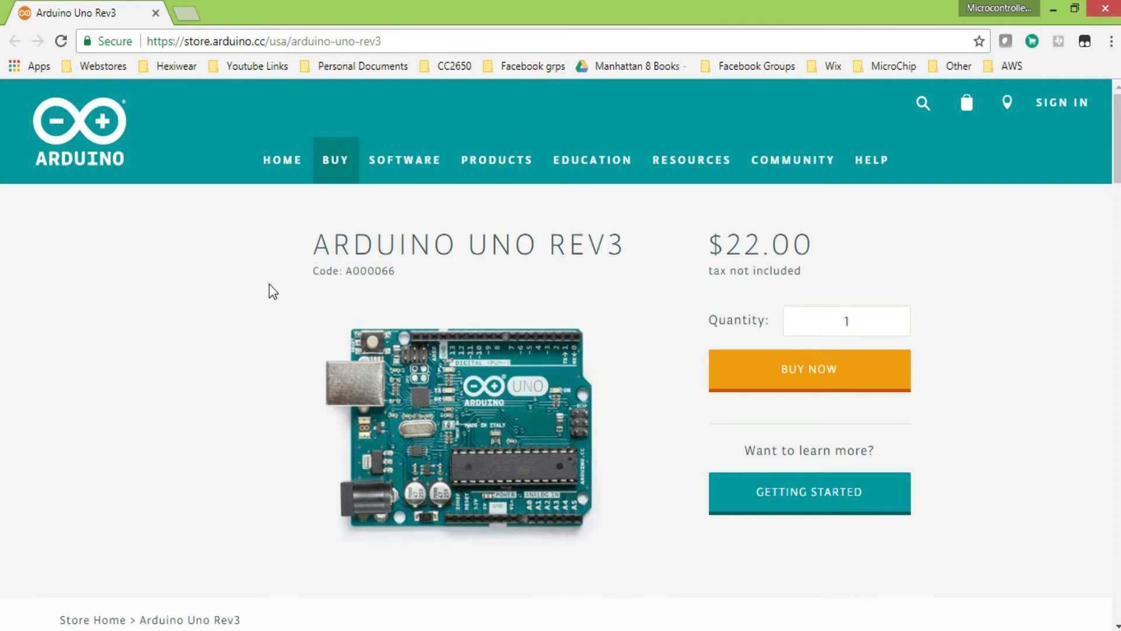
Scroll the Uno Rev3 page to the Tech Specs table (ATmega328P, 5V, pins, memory)
scroll(down, 3)
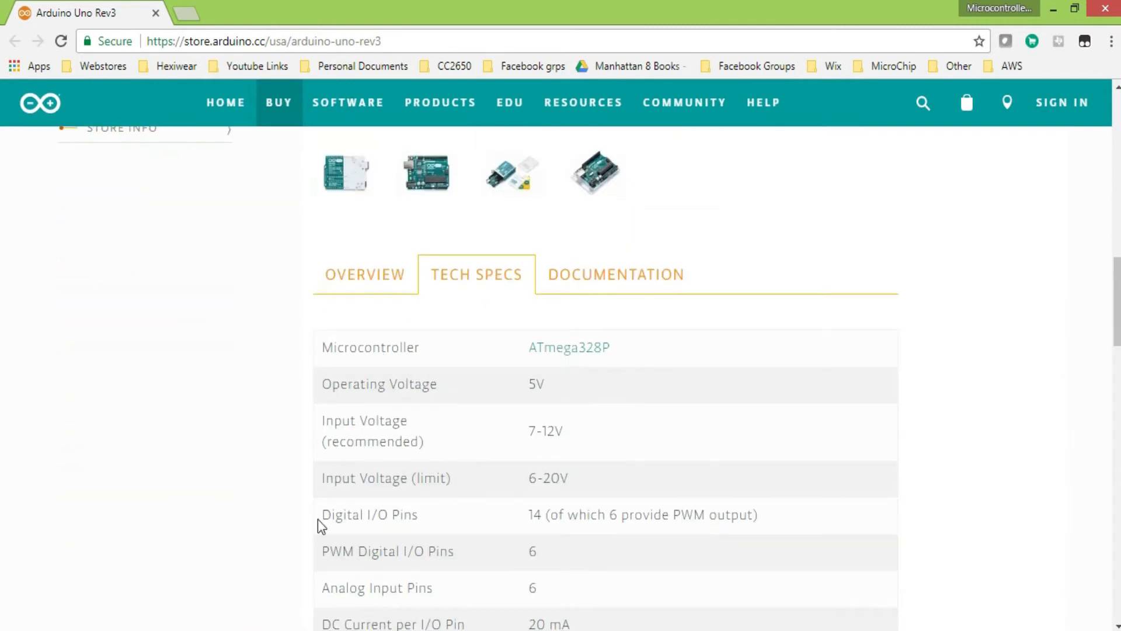
mouse_move(524, 522)
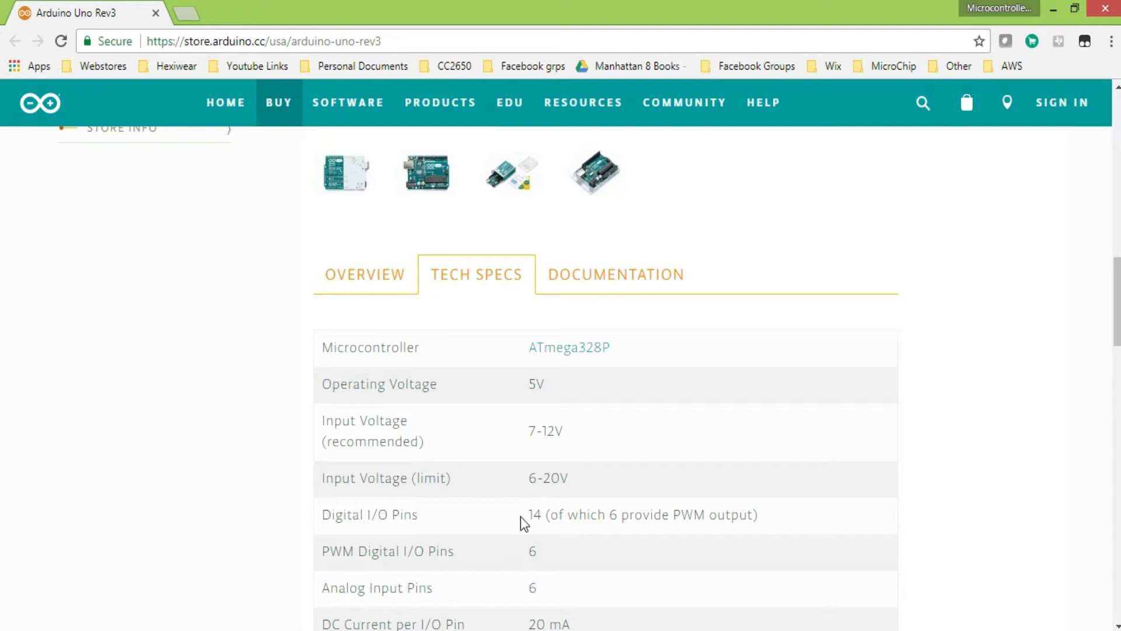
mouse_move(442, 473)
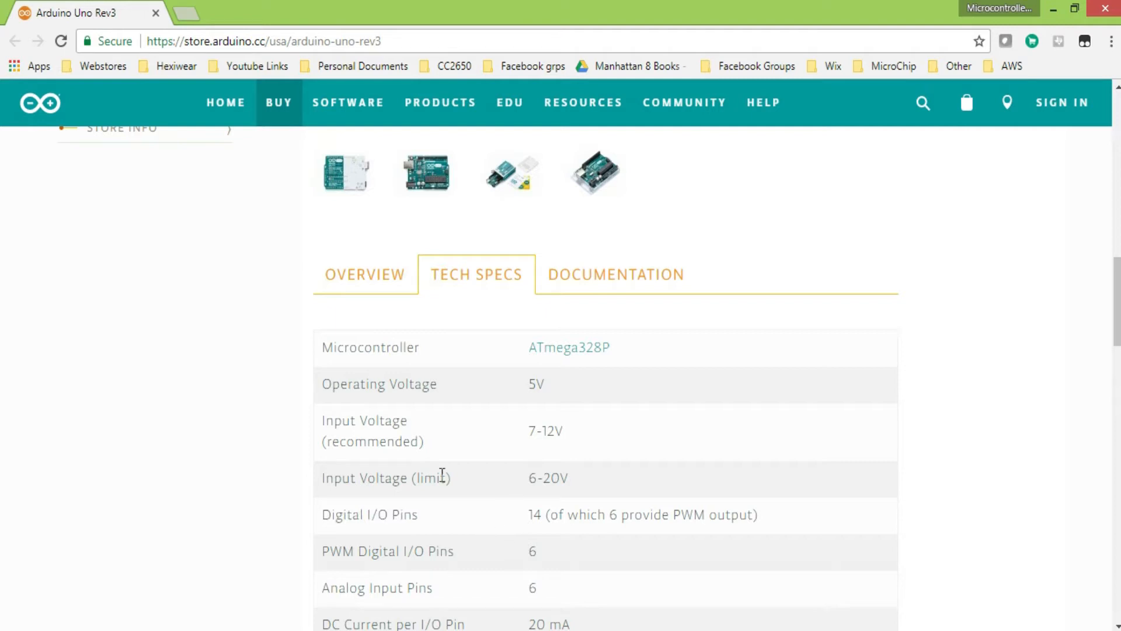
scroll(down, 3)
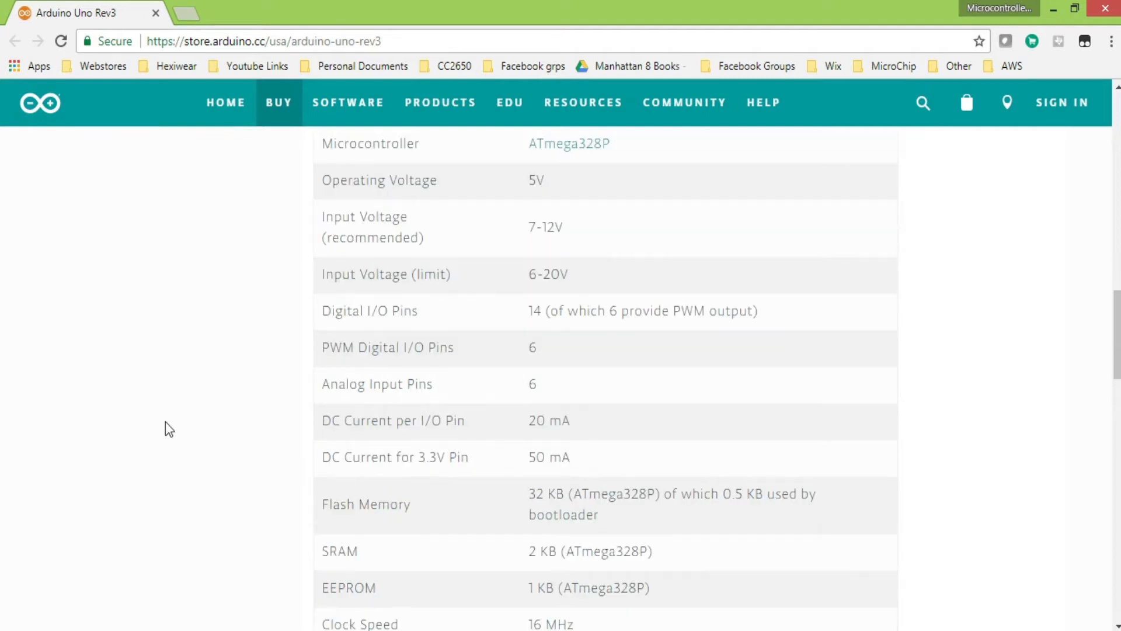
mouse_move(539, 318)
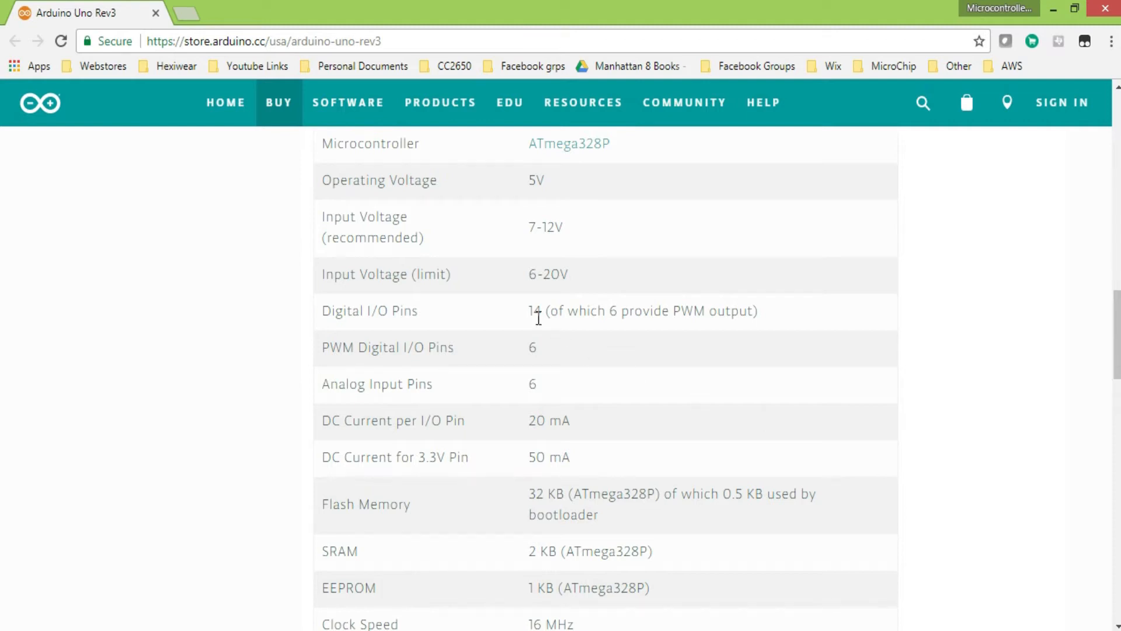
mouse_move(867, 318)
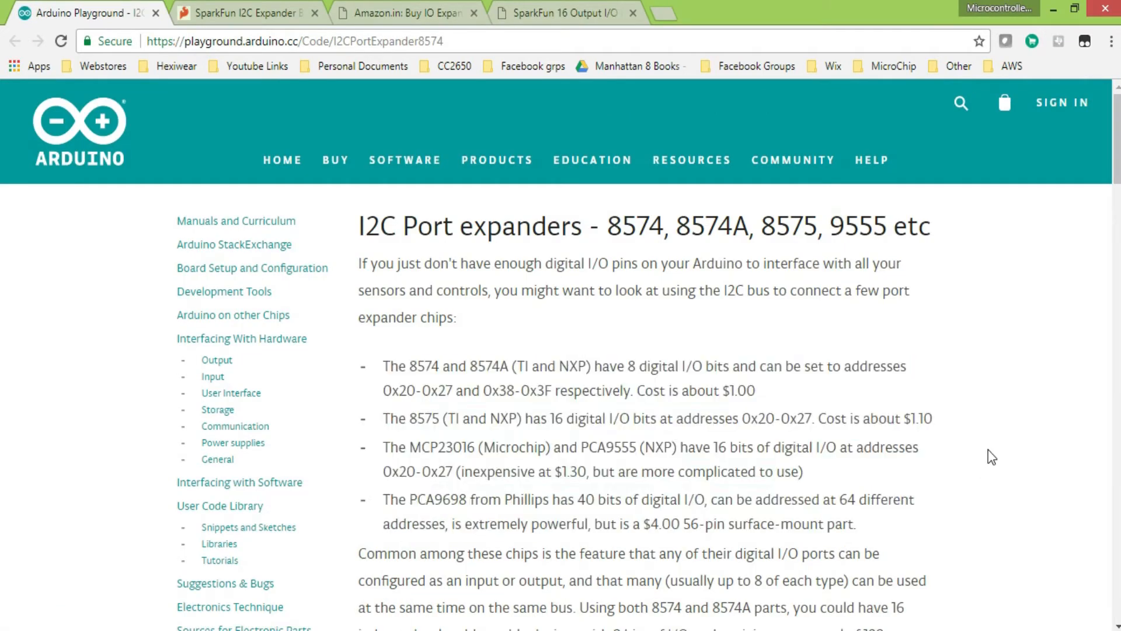
Visit the SparkFun PCF8575, Amazon PCF8574 and SparkFun SX1509 pages, then return to Arduino Playground
click(246, 12)
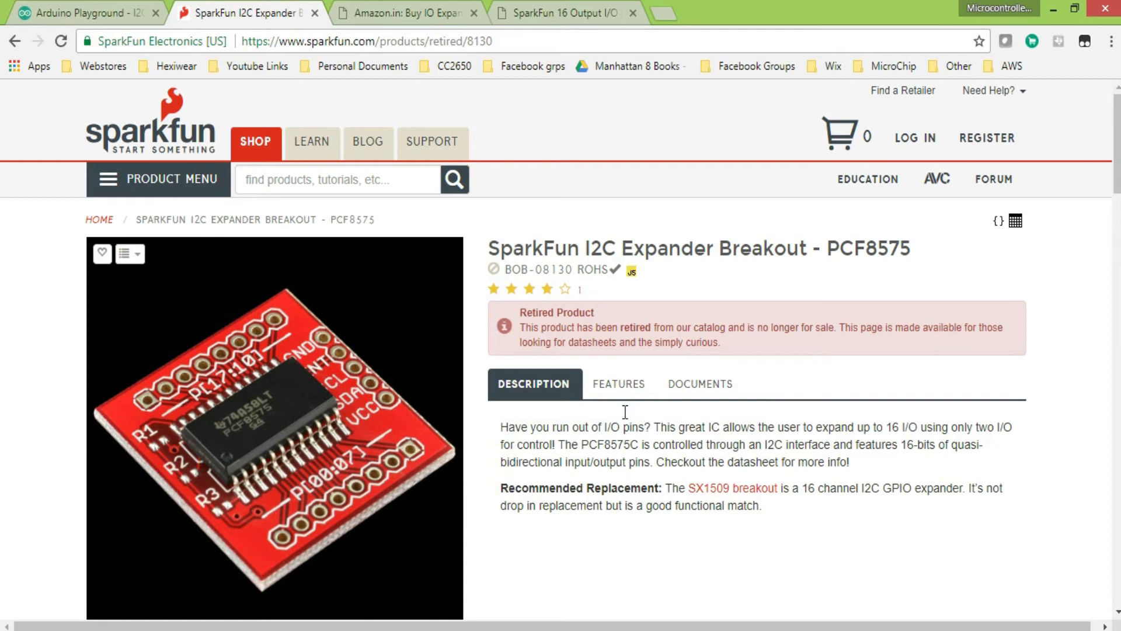
click(404, 13)
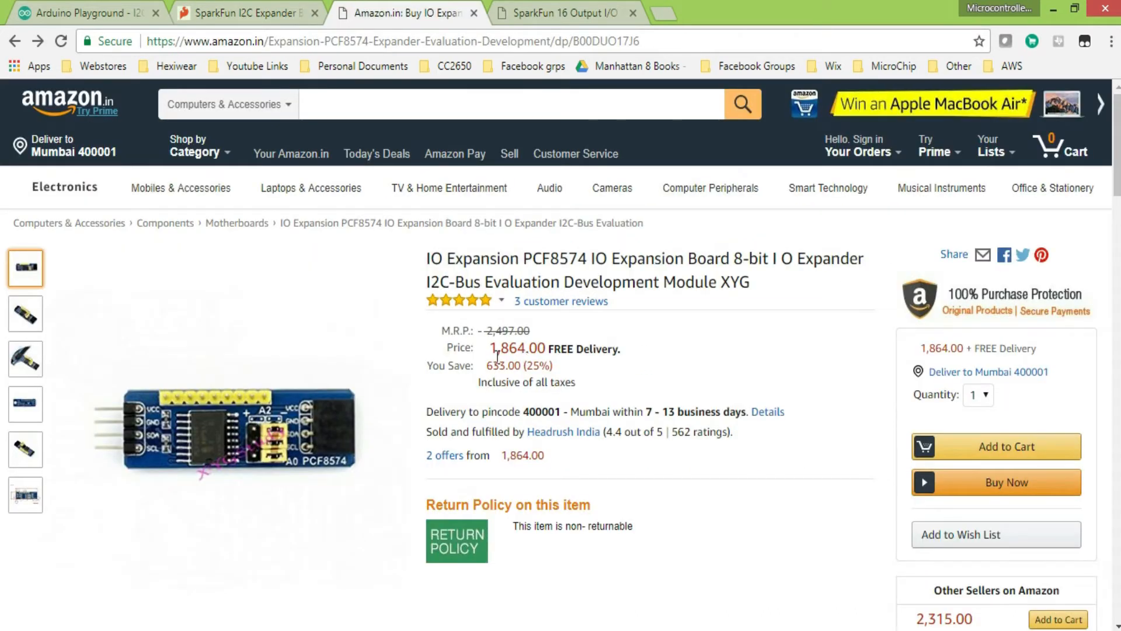
click(564, 13)
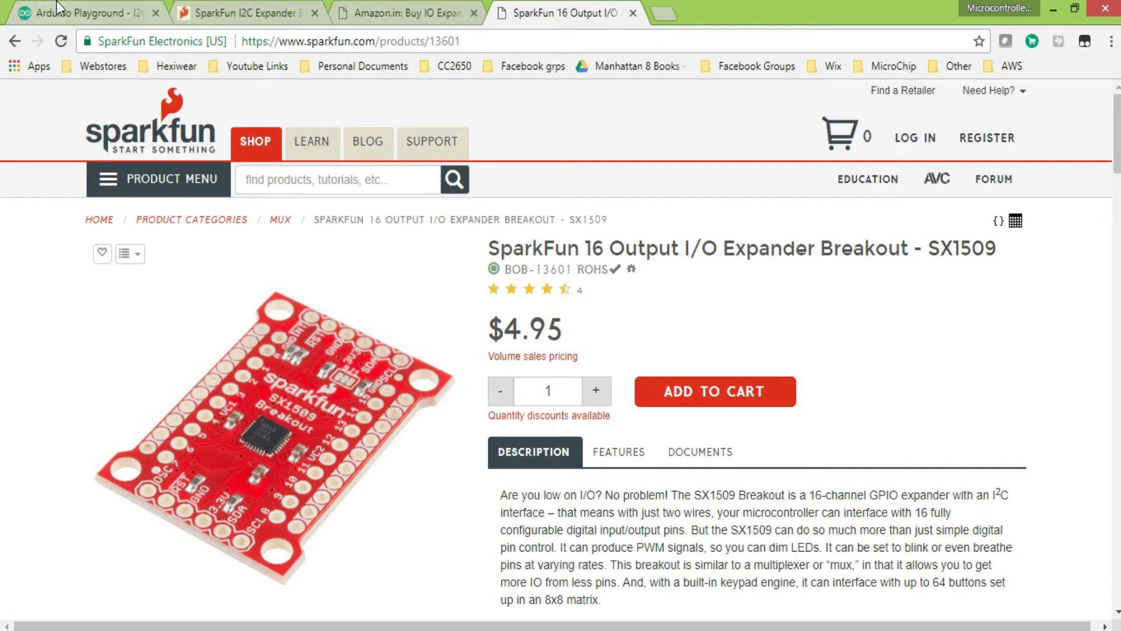
click(86, 13)
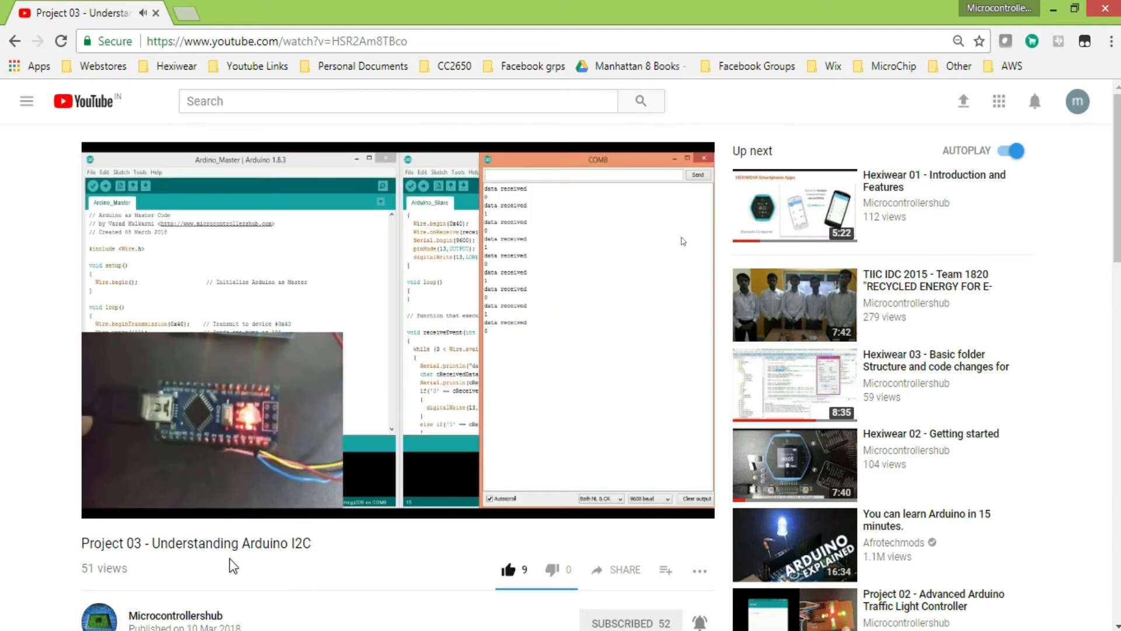
mouse_move(907, 122)
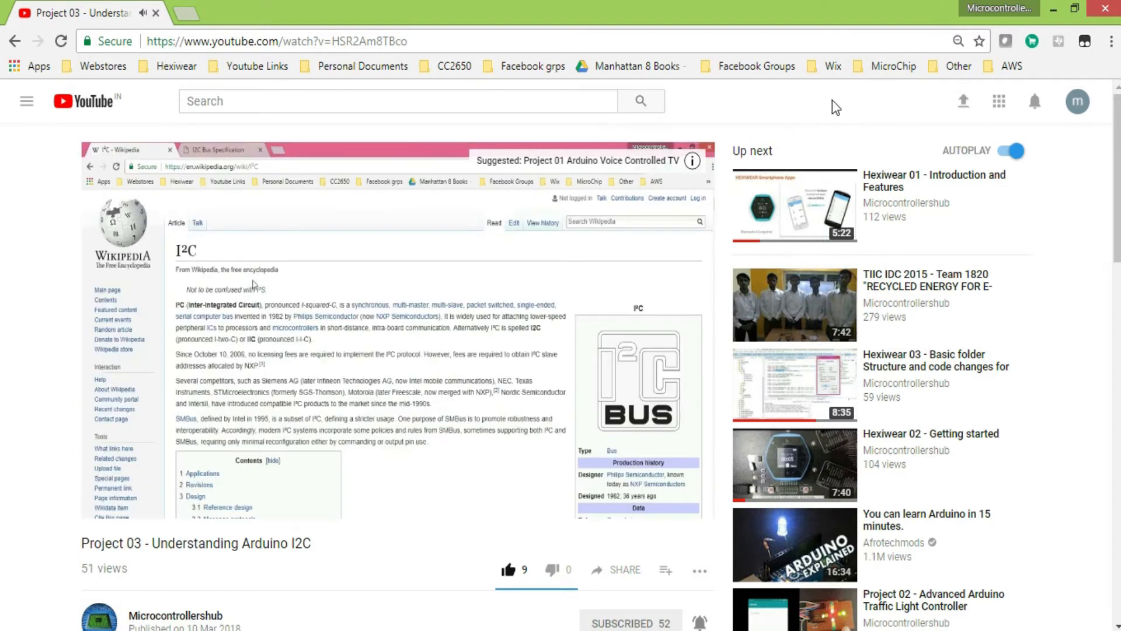
mouse_move(865, 105)
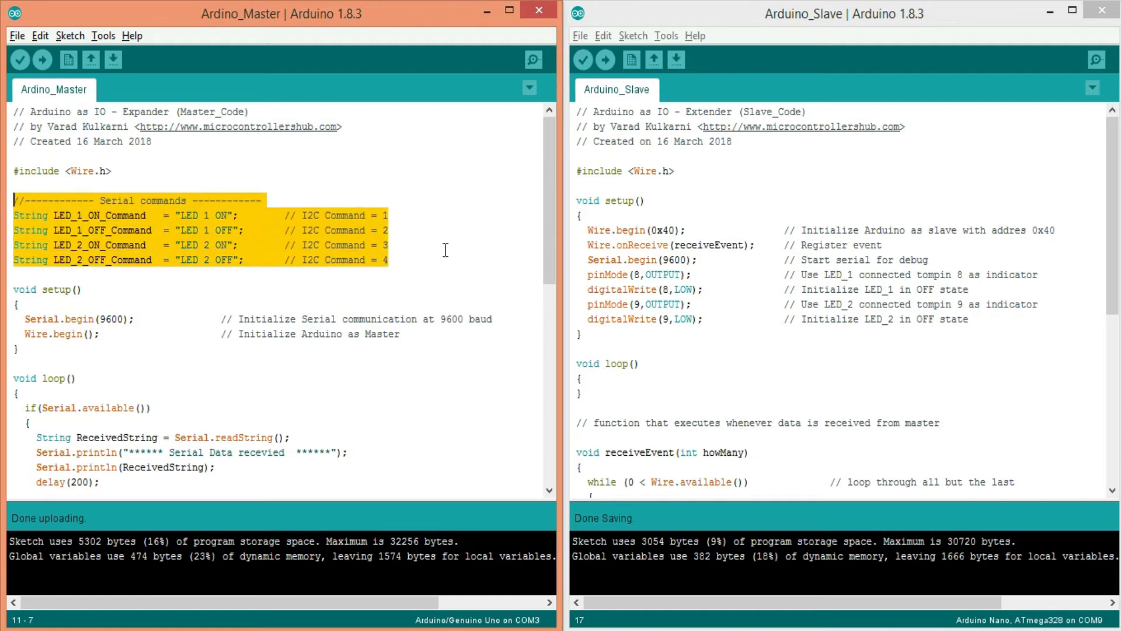
click(44, 319)
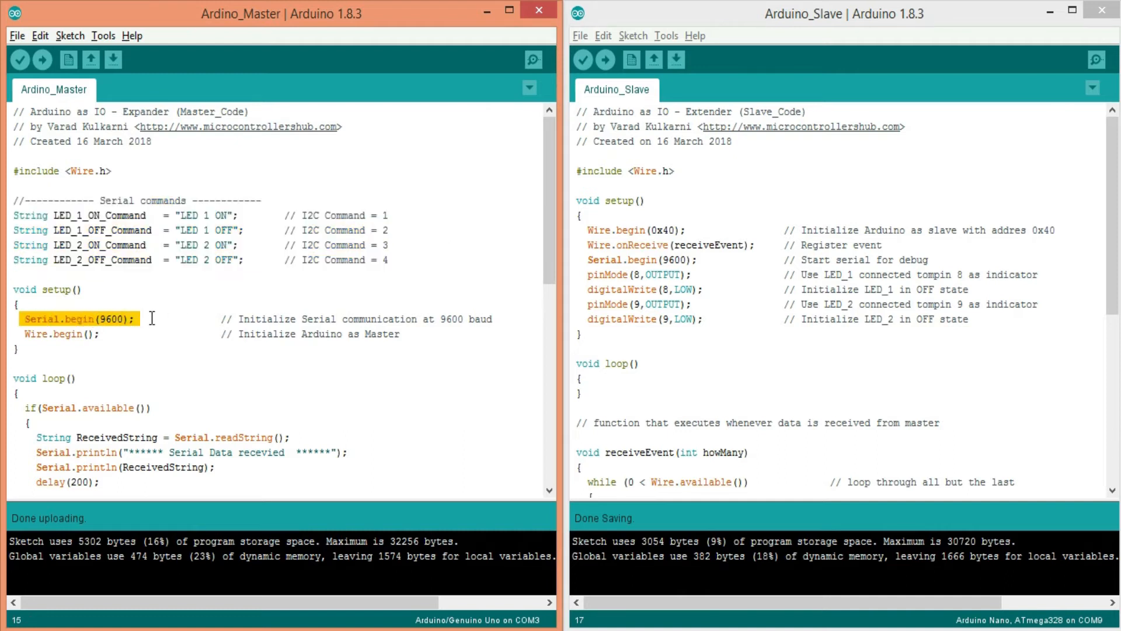
click(108, 334)
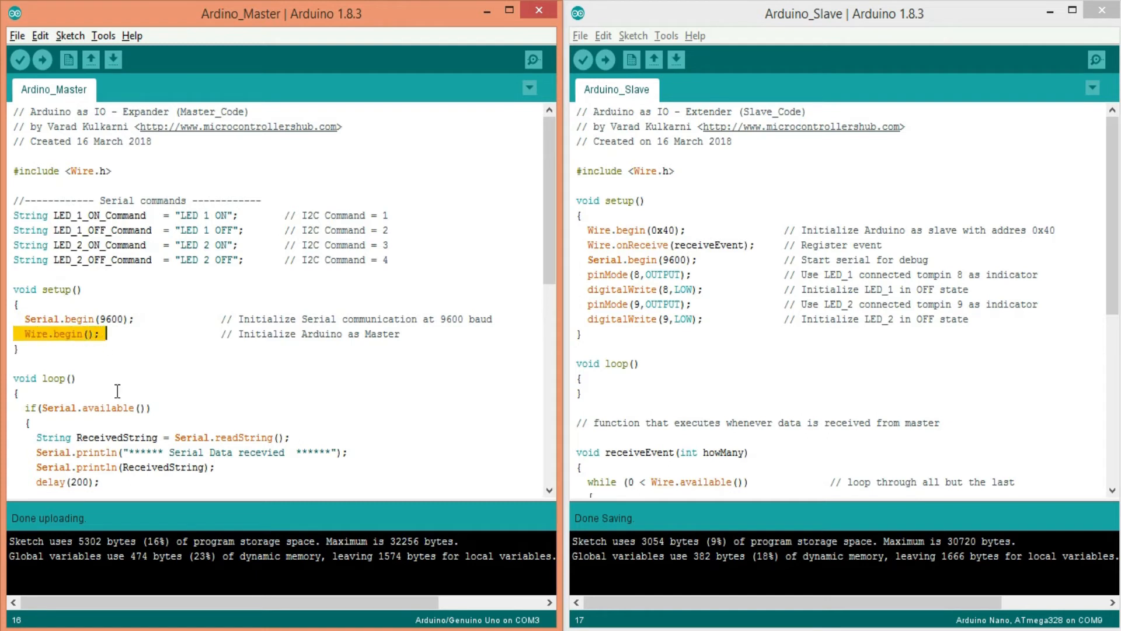
scroll(down, 3)
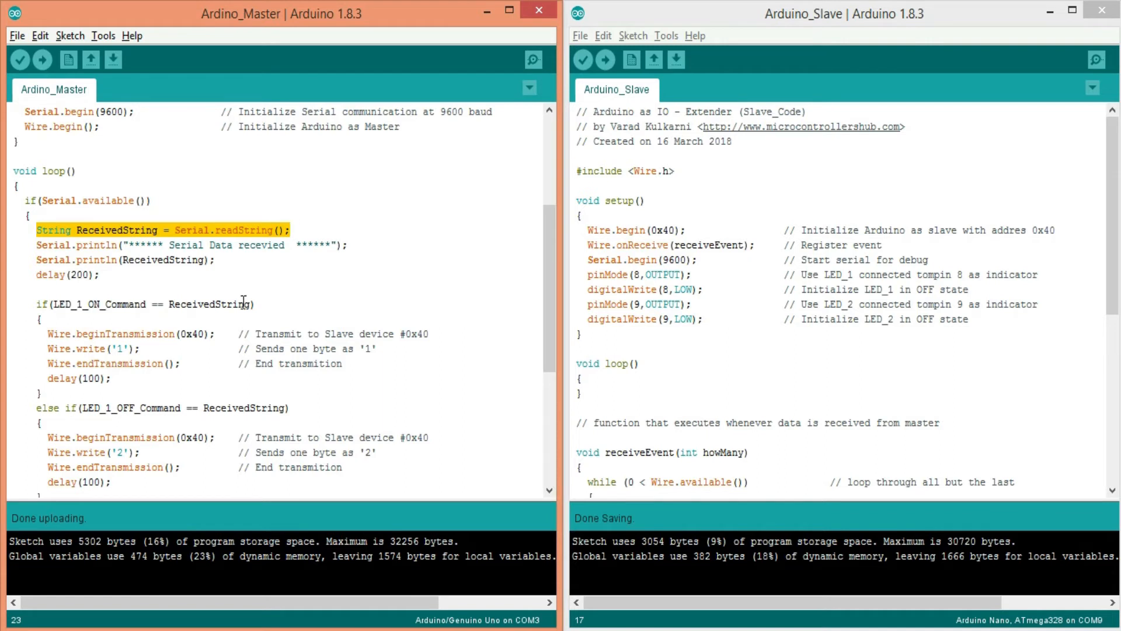
click(257, 303)
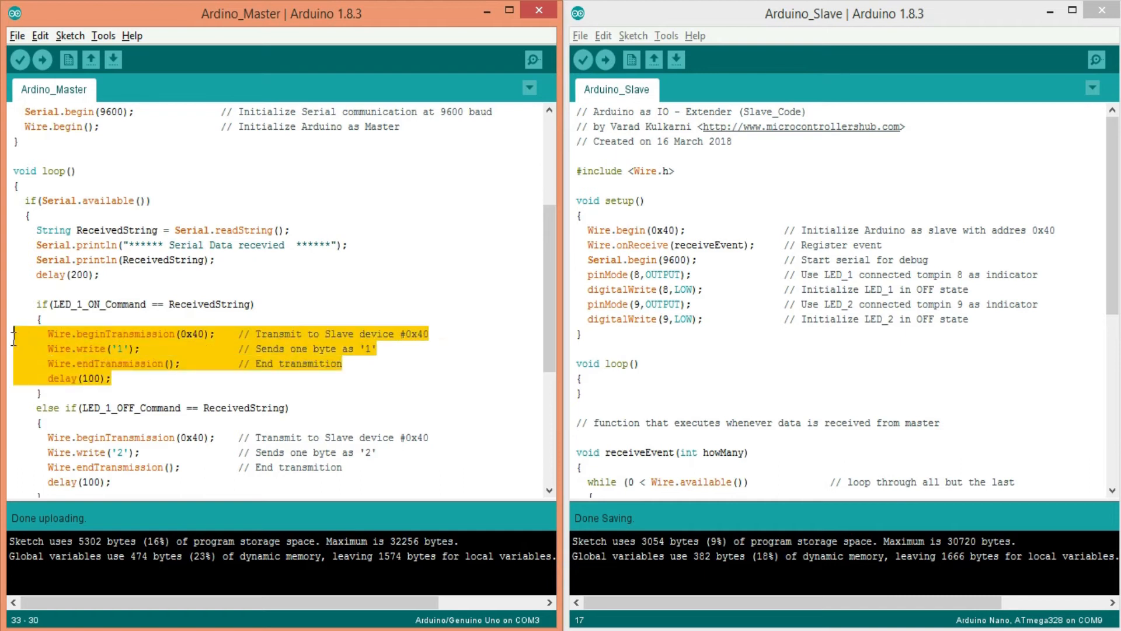
mouse_move(372, 356)
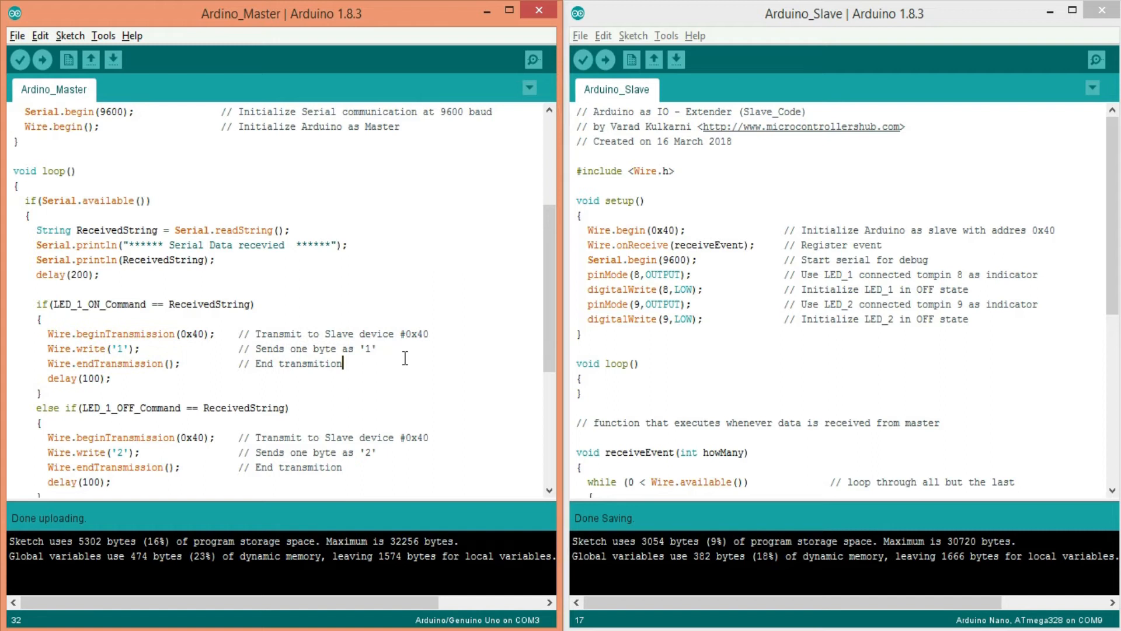
scroll(down, 3)
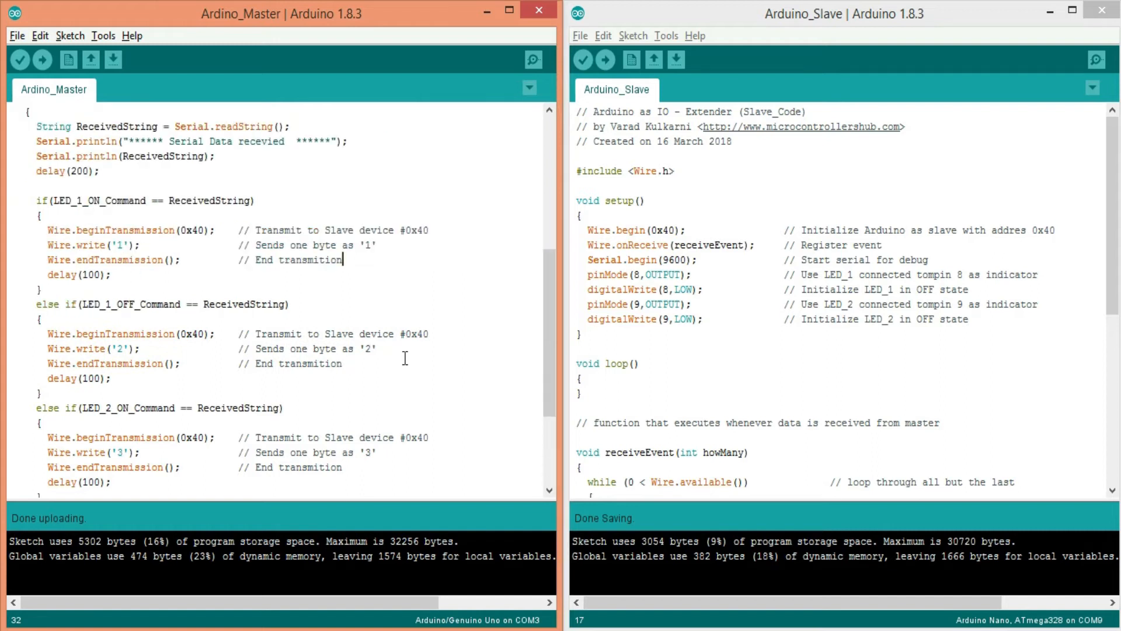
scroll(up, 3)
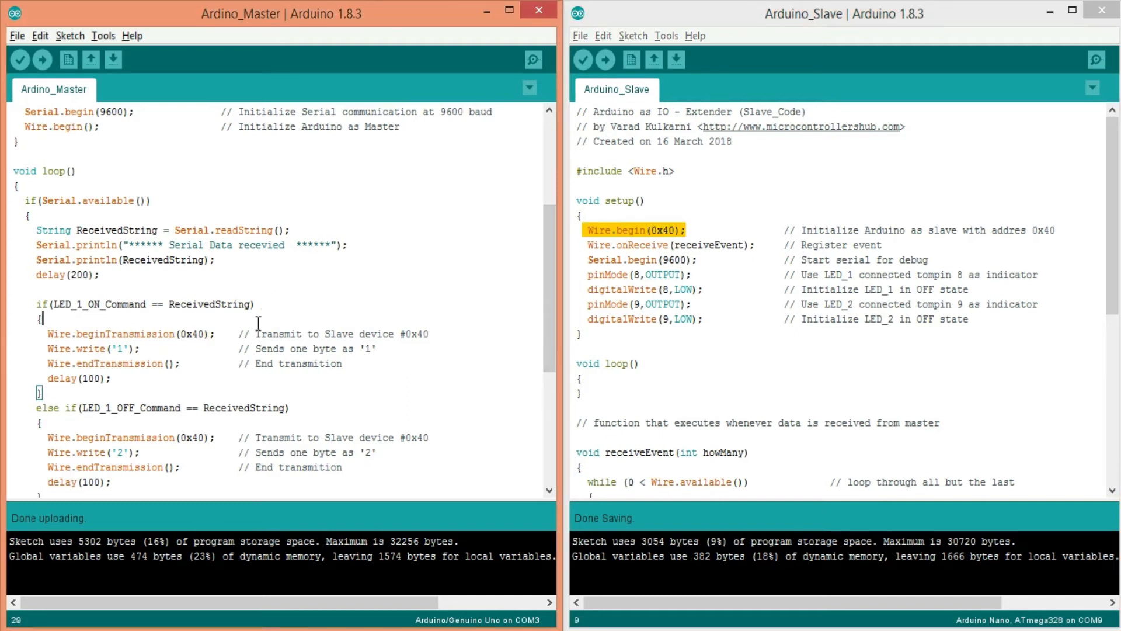
click(593, 274)
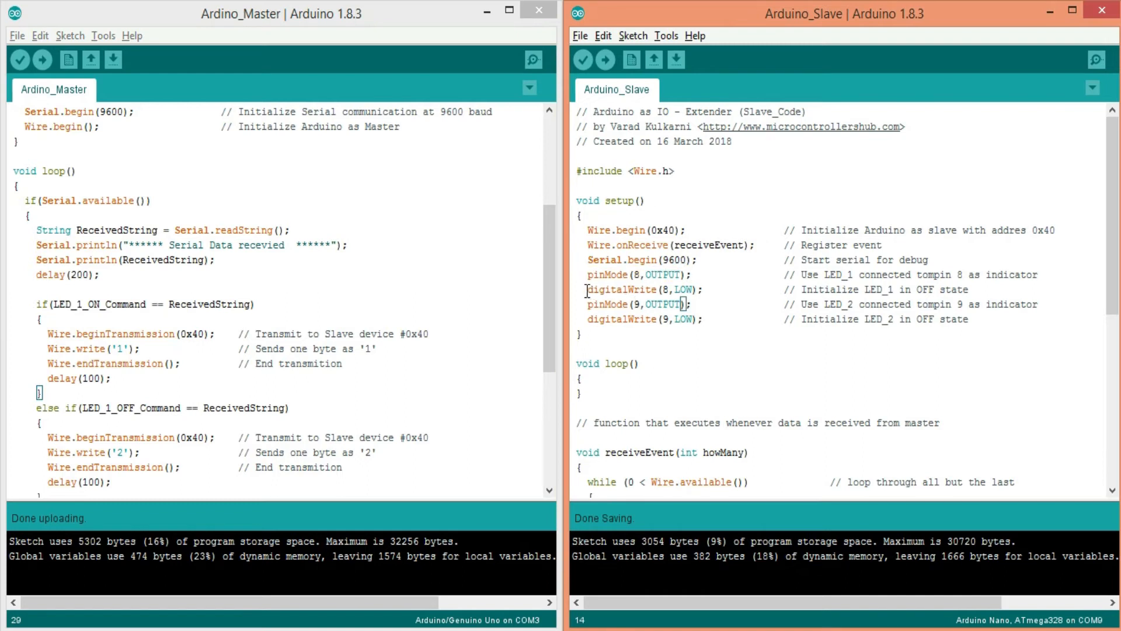
scroll(down, 3)
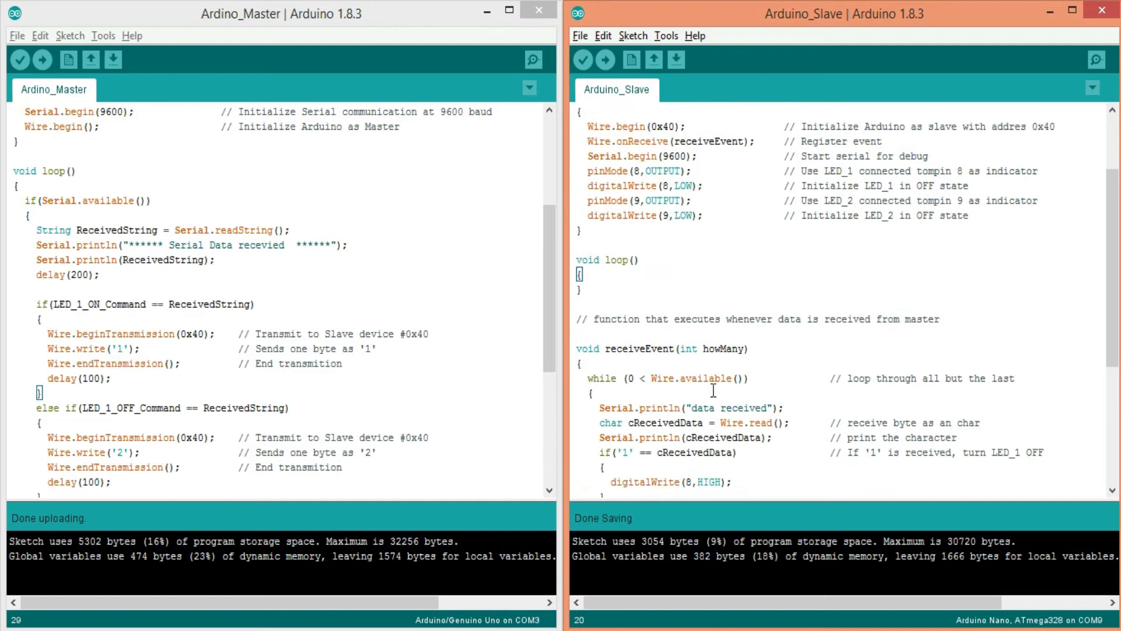
scroll(down, 3)
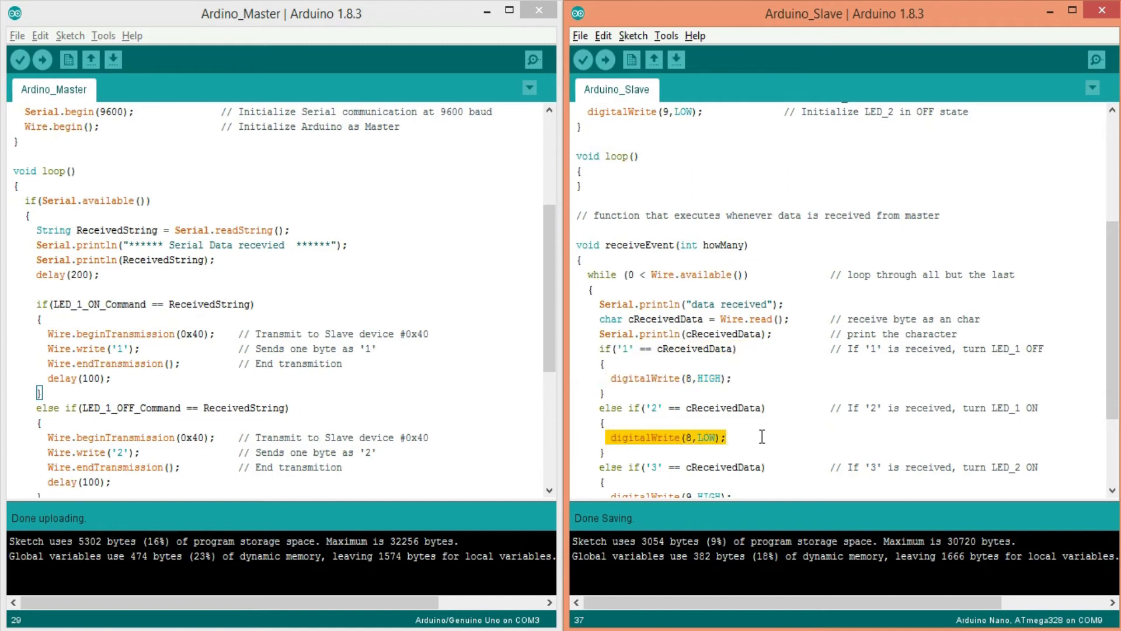
click(761, 437)
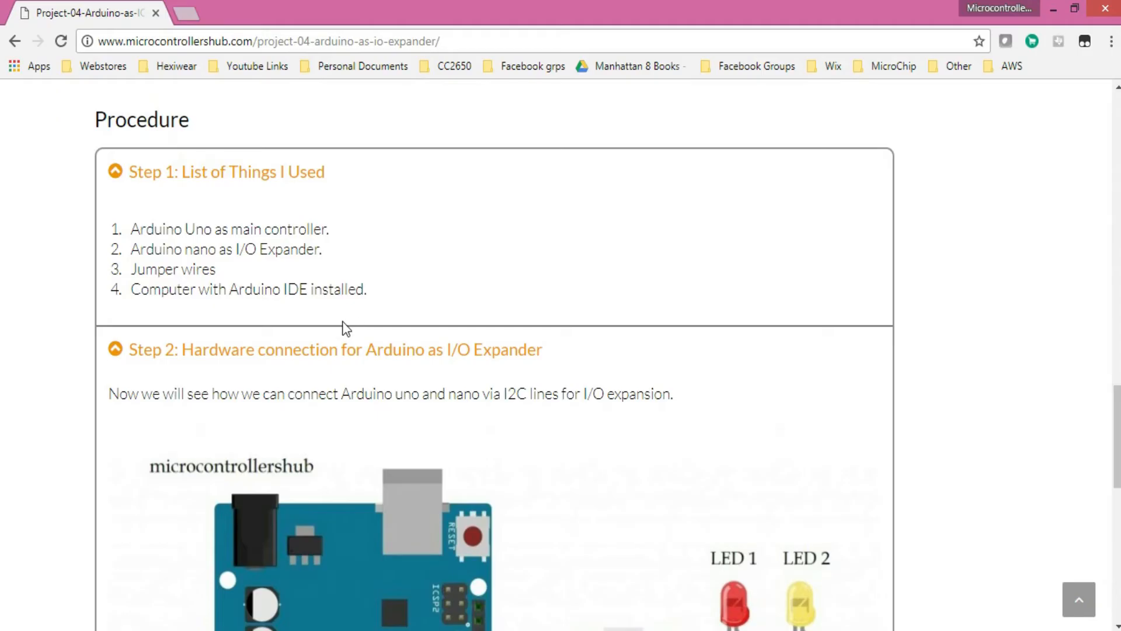
Scroll past the Master code and expand 'Step 4: Code snippet for Arduino Nano as I/O Expander'
scroll(down, 3)
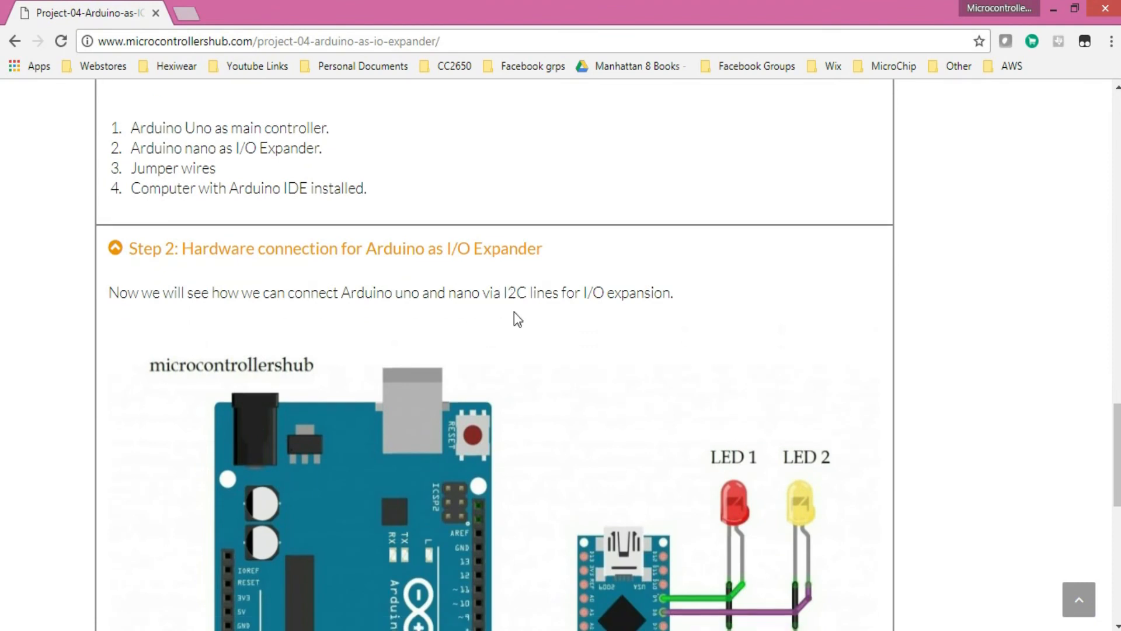
scroll(down, 3)
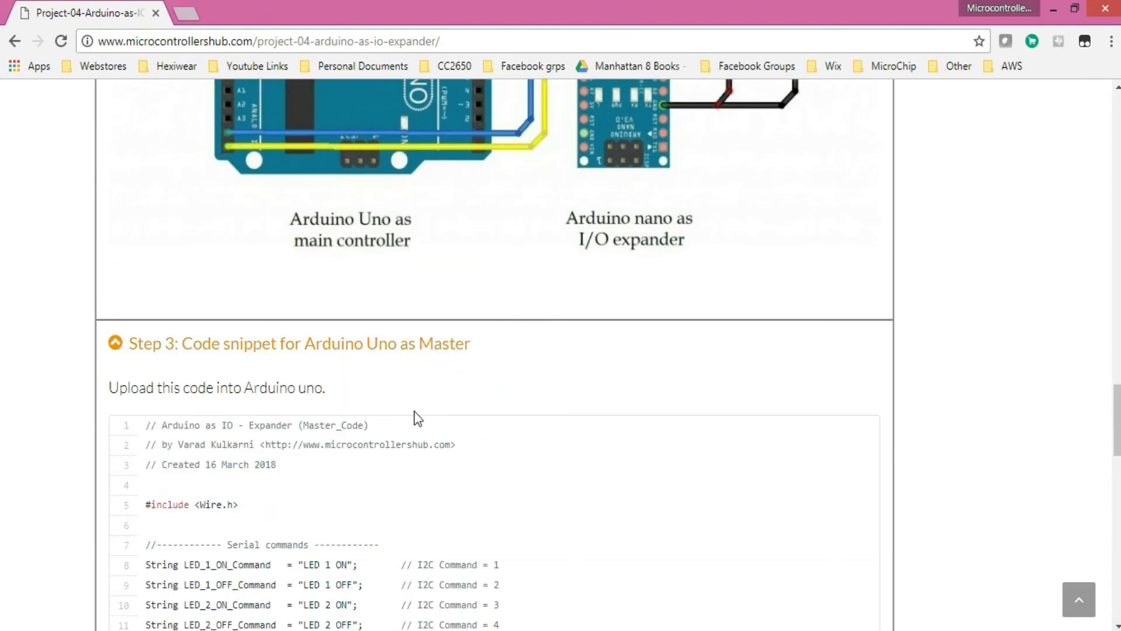
scroll(down, 3)
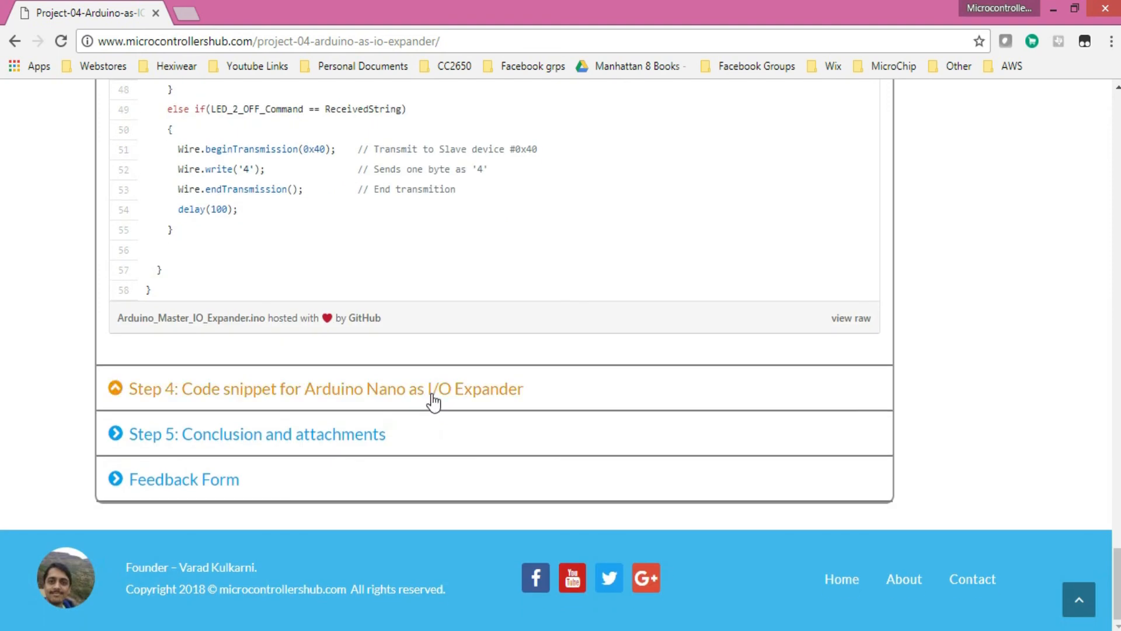
click(324, 388)
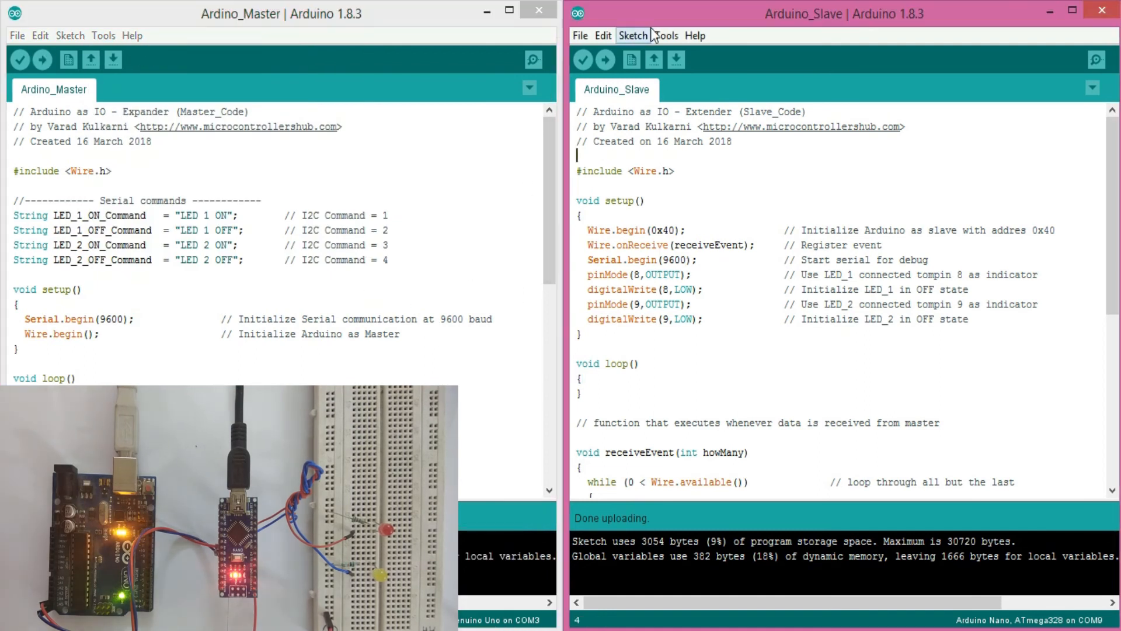
click(665, 35)
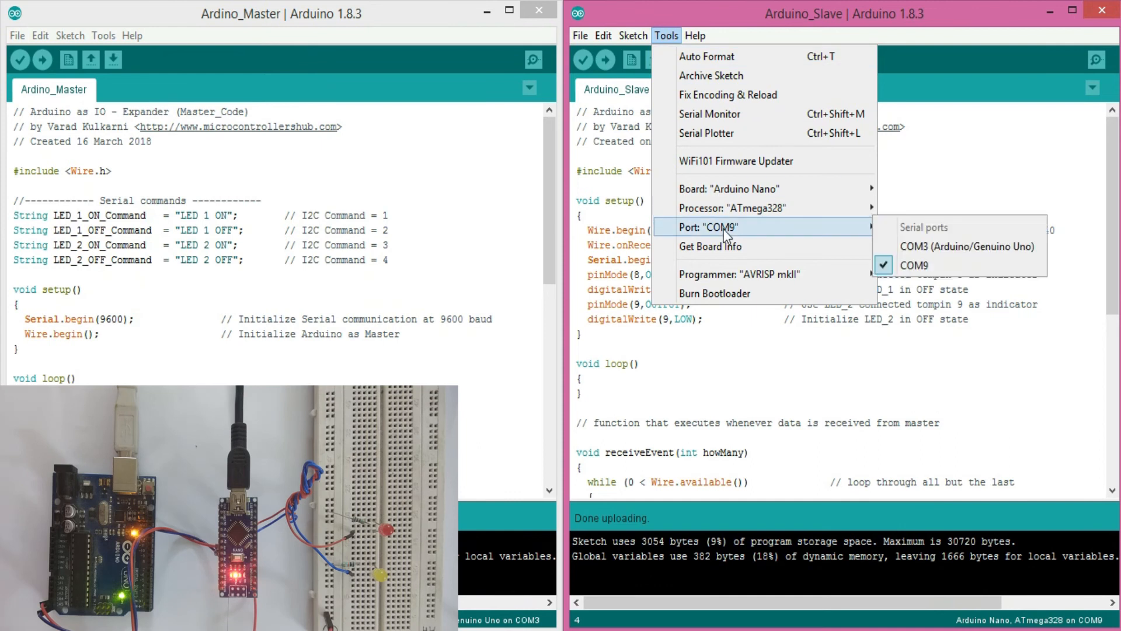
click(606, 60)
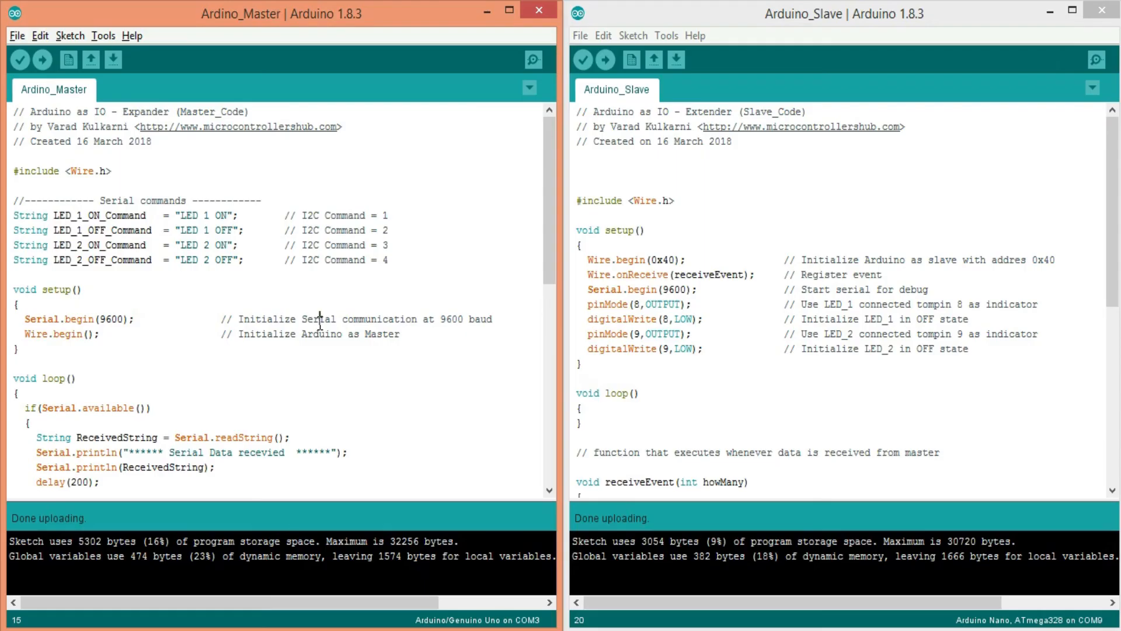
mouse_move(532, 60)
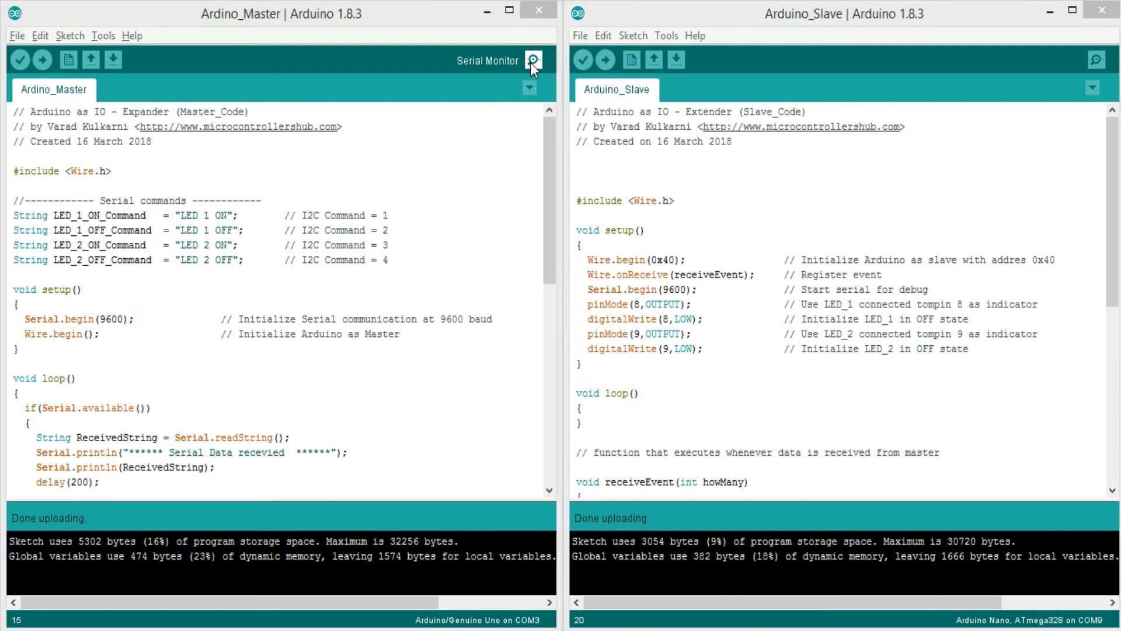
In the Master's COM3 serial monitor, send LED 1 ON, LED 1 OFF, LED 2 ON and LED 2 OFF
click(532, 60)
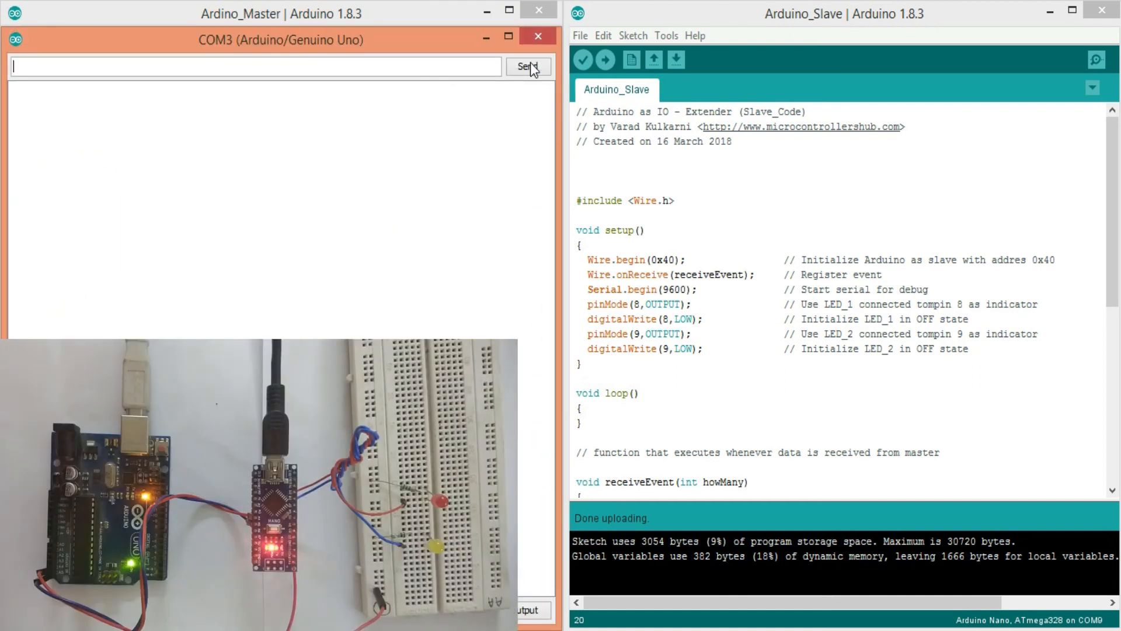
text(LED 1 ON)
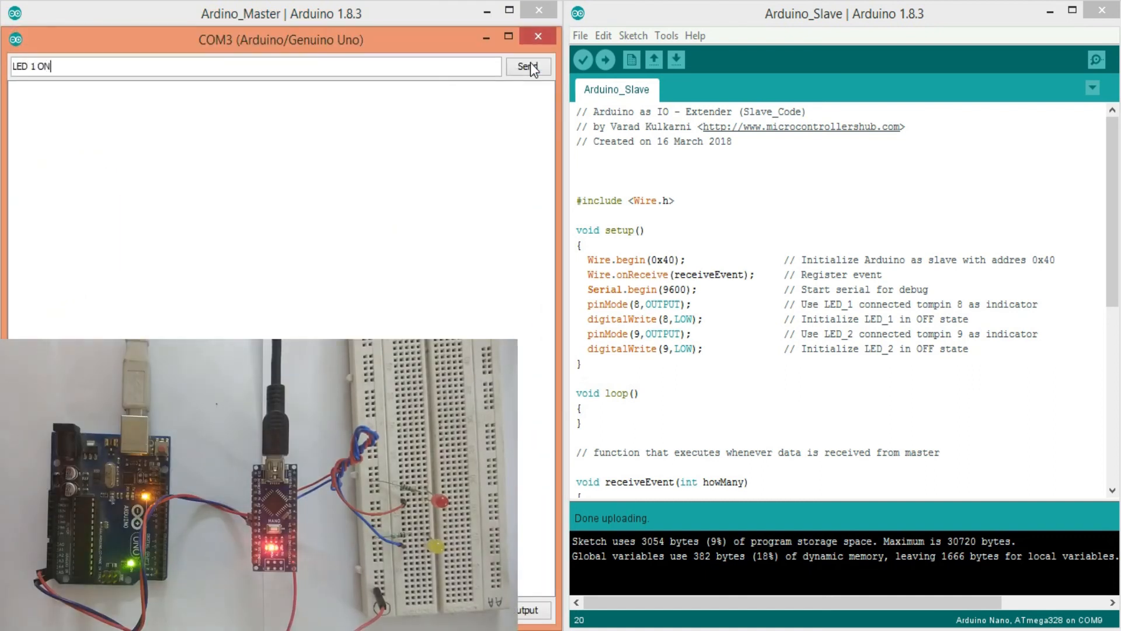
click(526, 66)
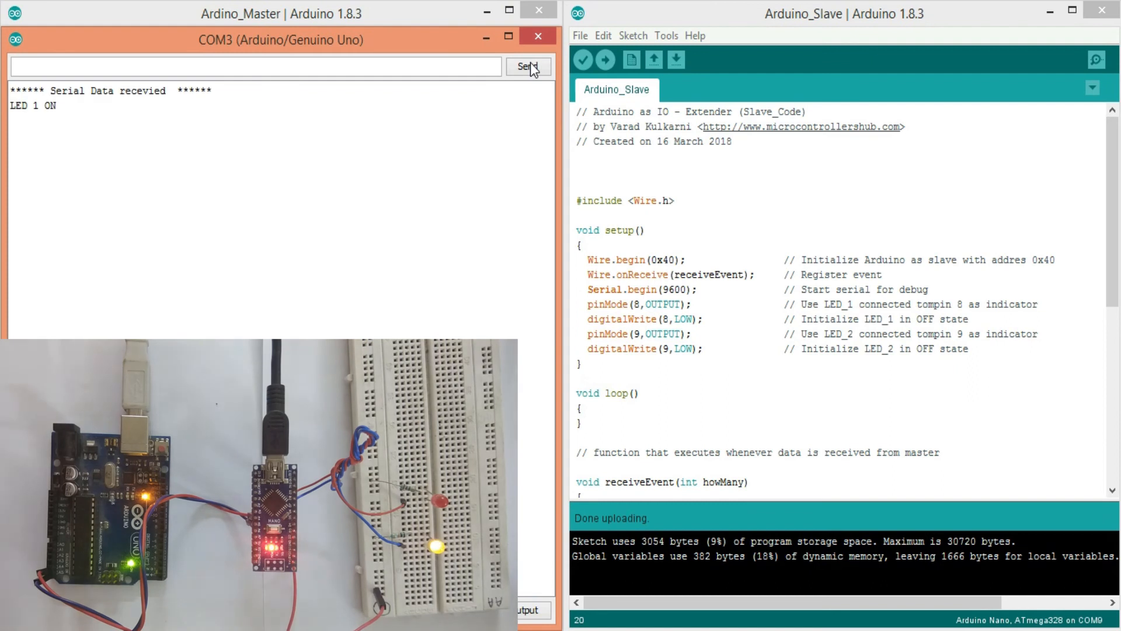
text(LED 1 O)
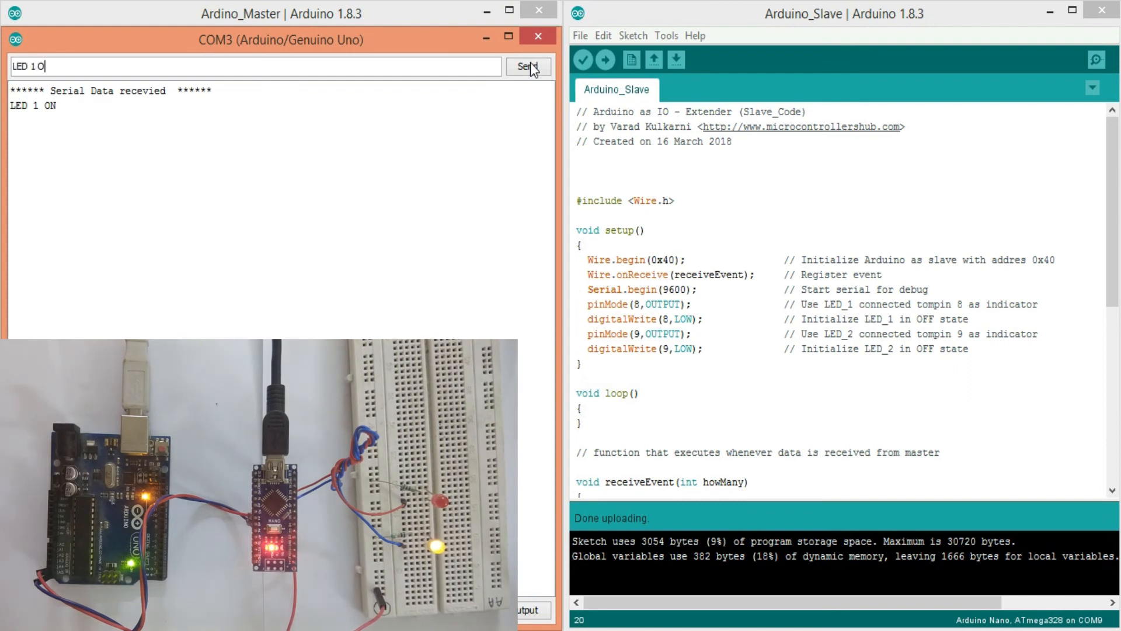
click(527, 66)
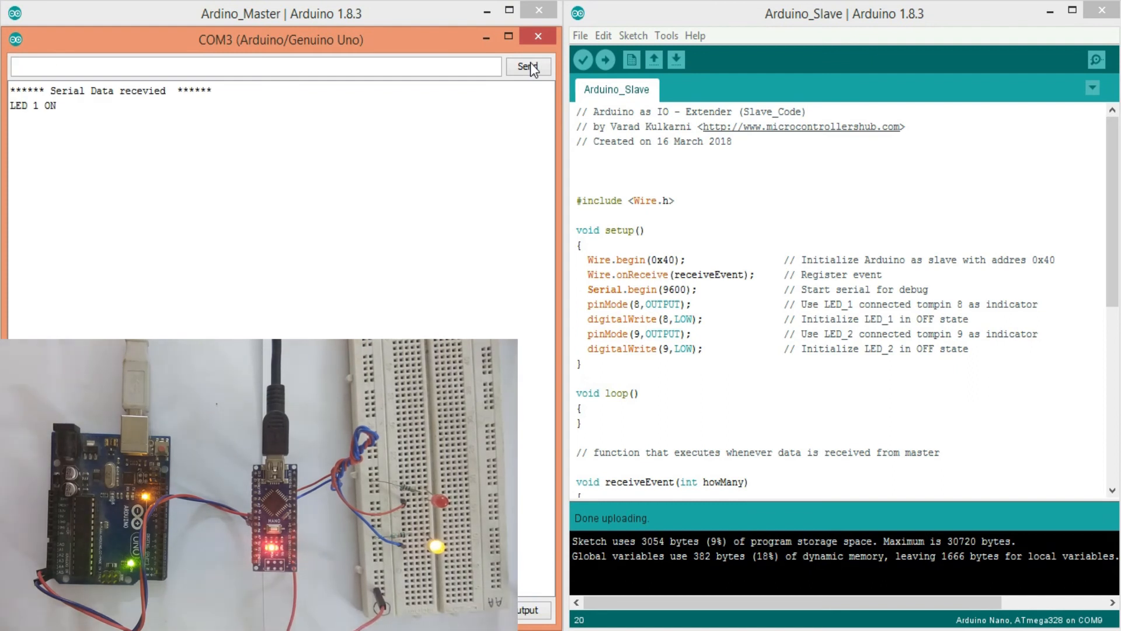
click(527, 66)
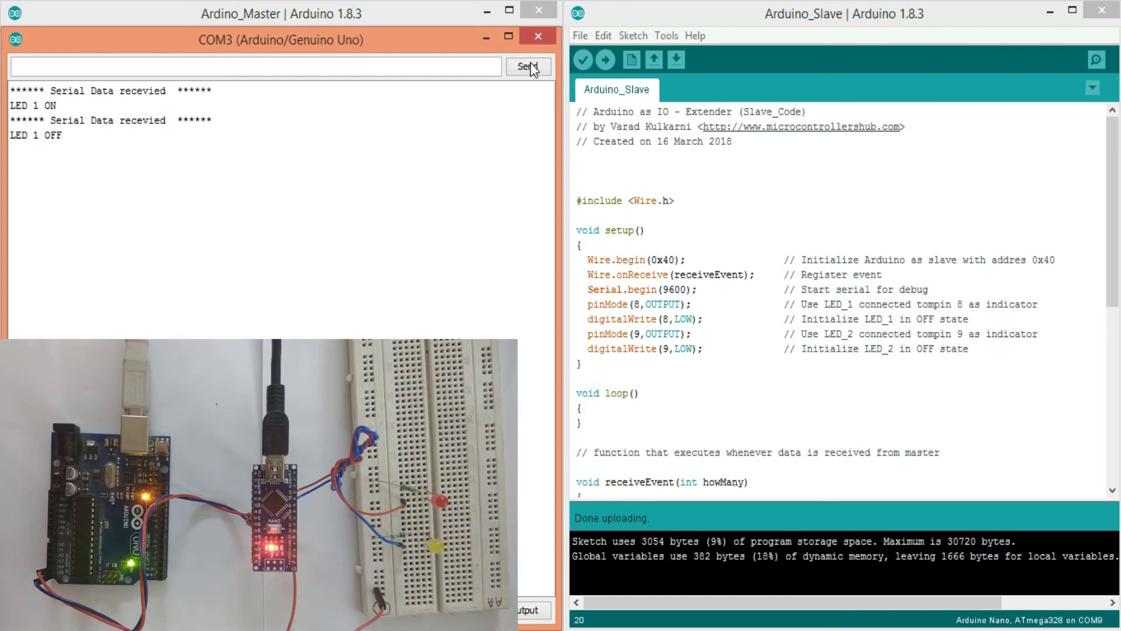
text(LED 2 ON)
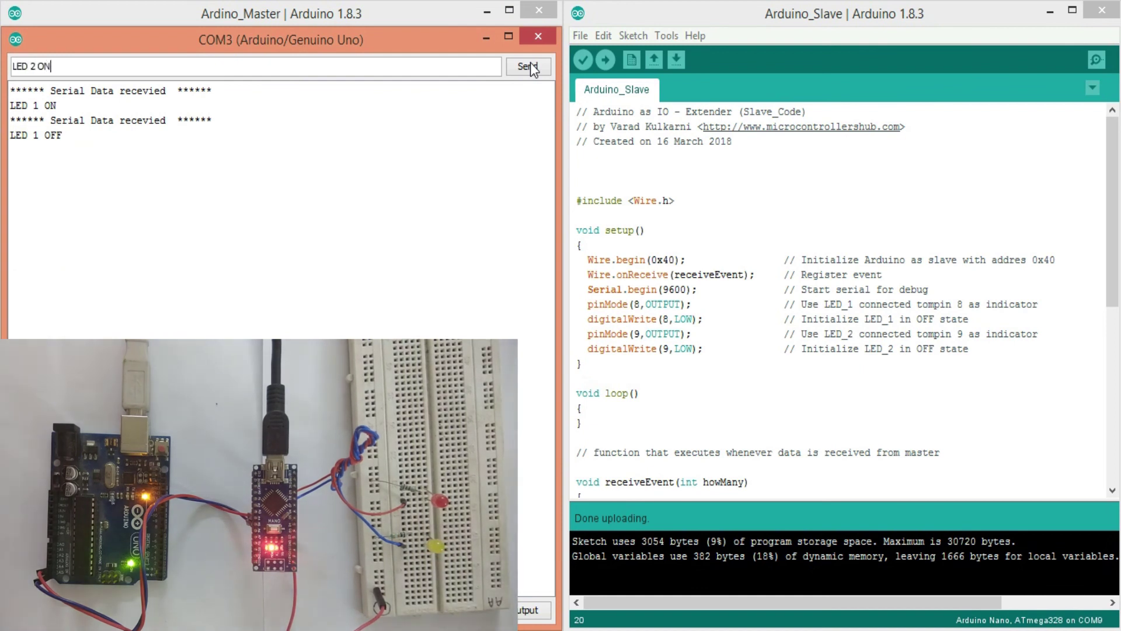
click(528, 66)
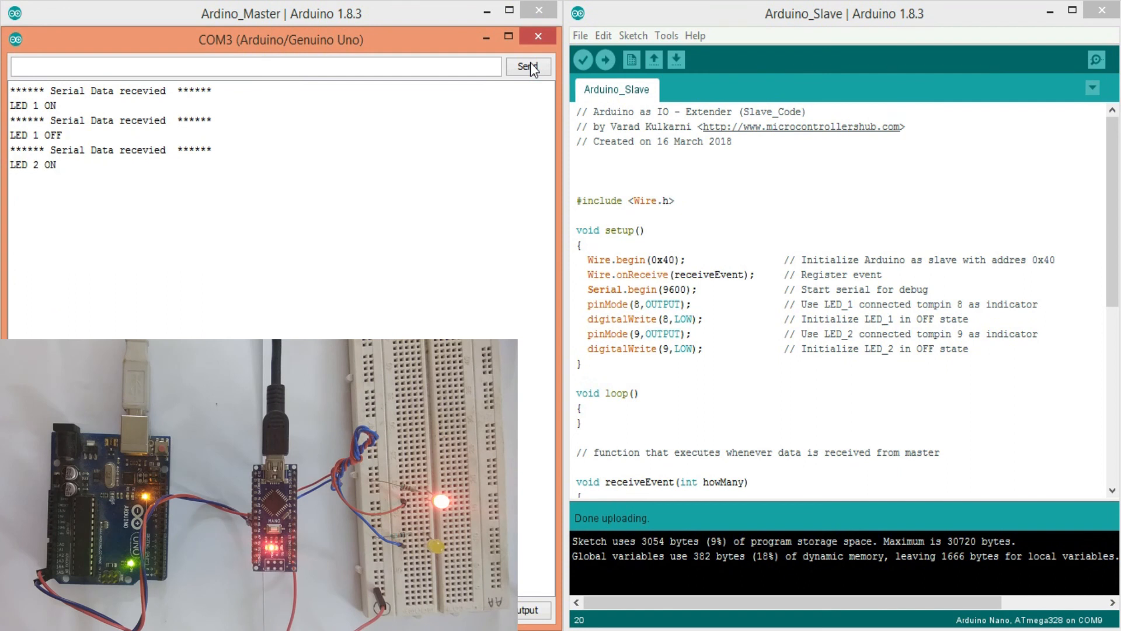
text(LED)
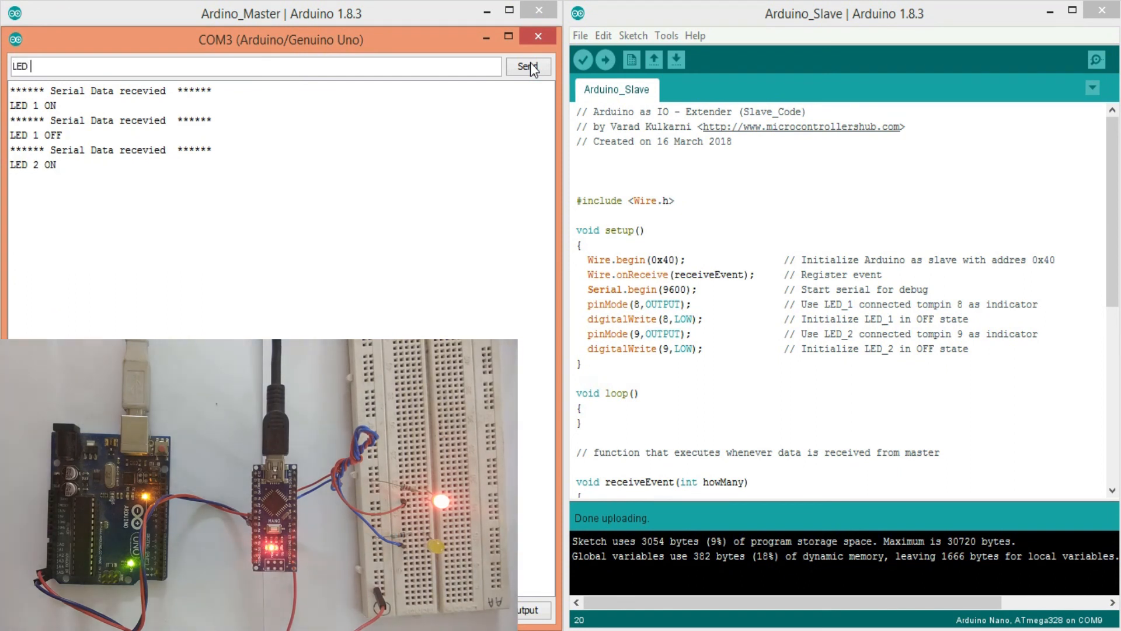
click(528, 66)
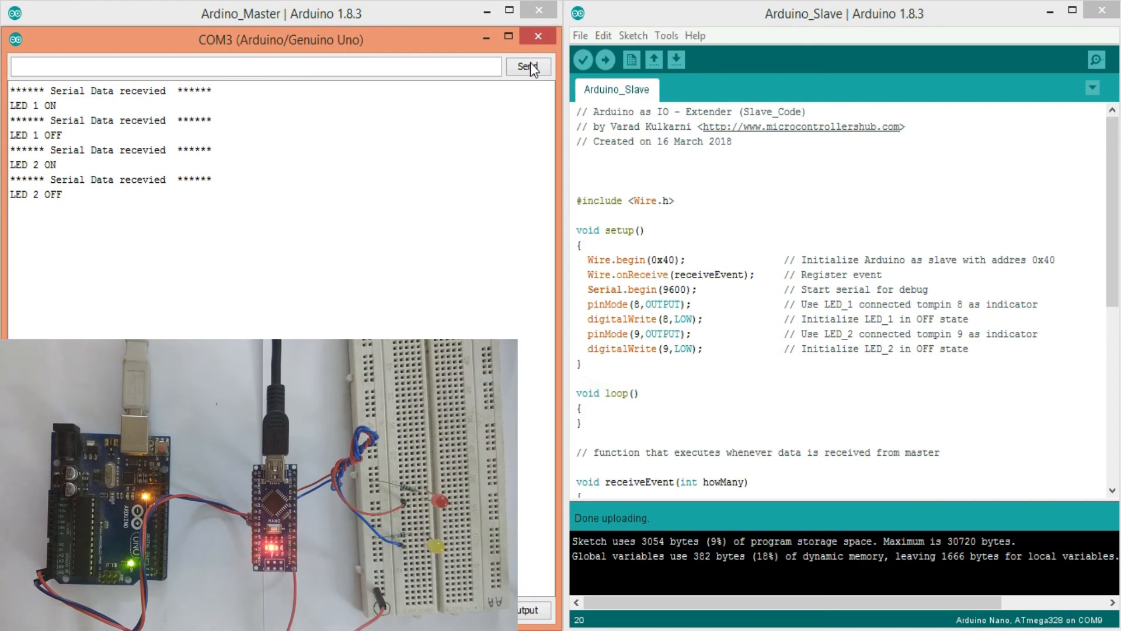
Send LED 1 ON, LED 2 ON and LED 2 OFF again, confirming each command is logged
click(255, 66)
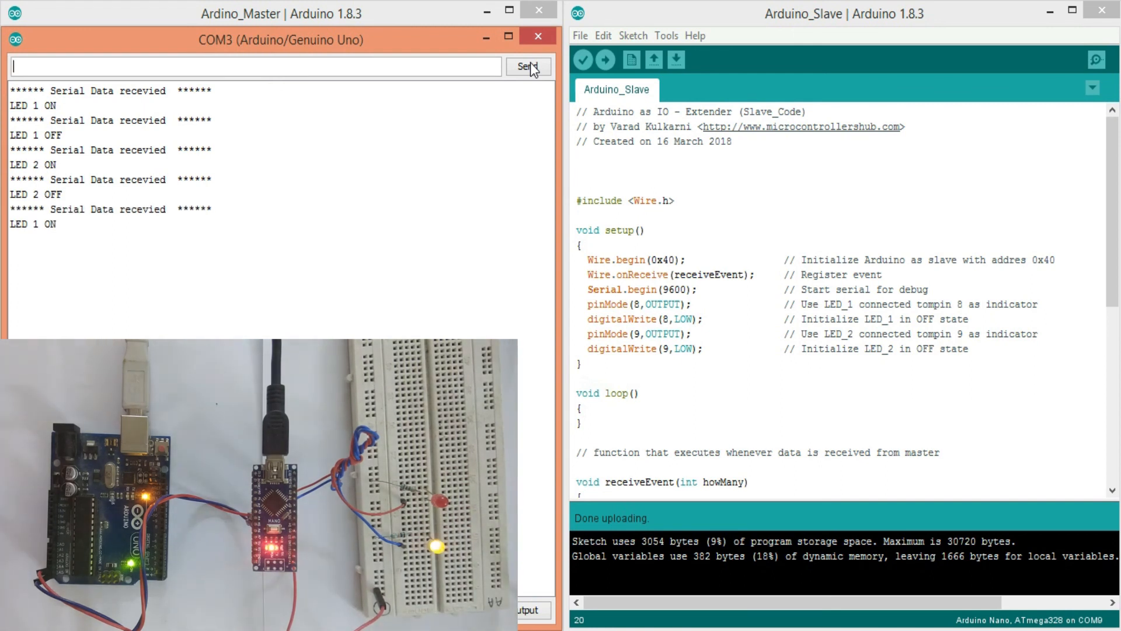
text(LED)
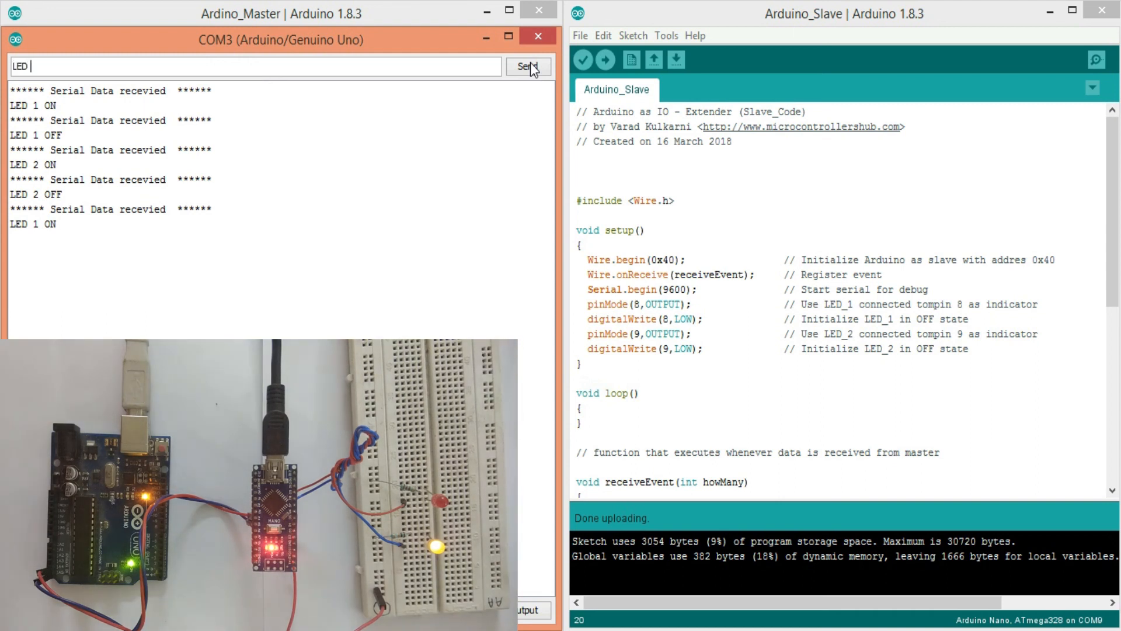
text(2)
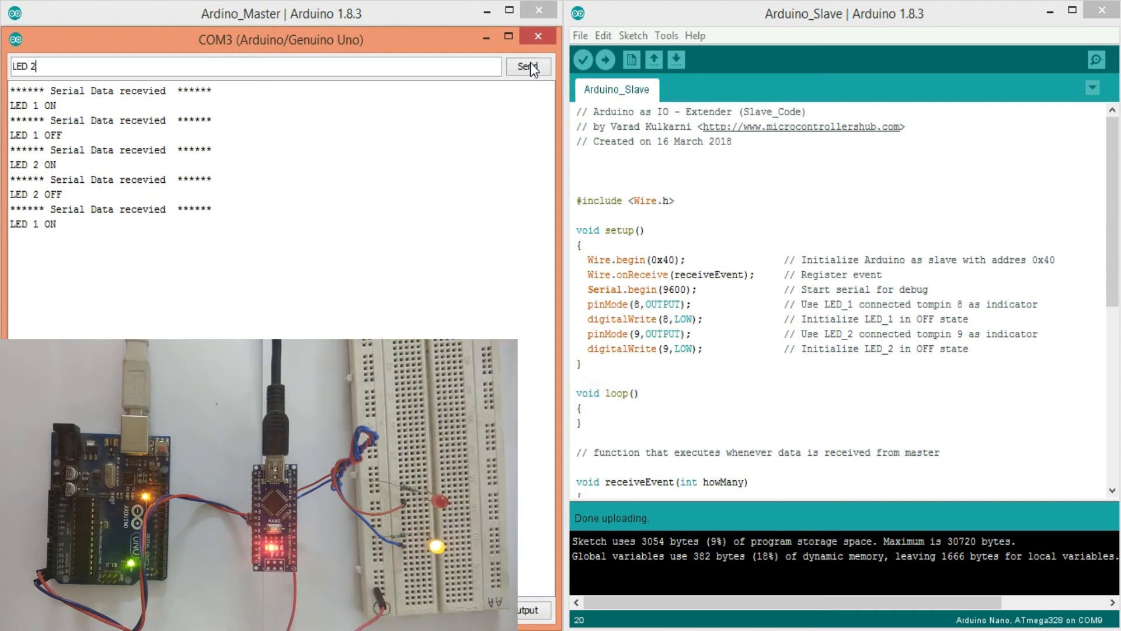
click(526, 66)
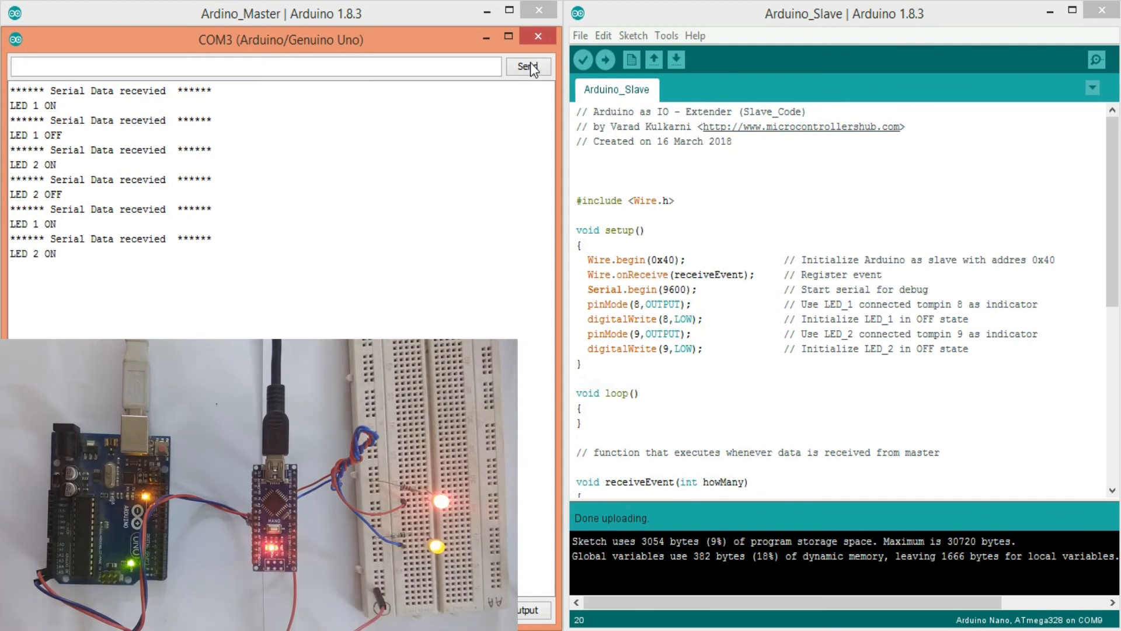
text(LED)
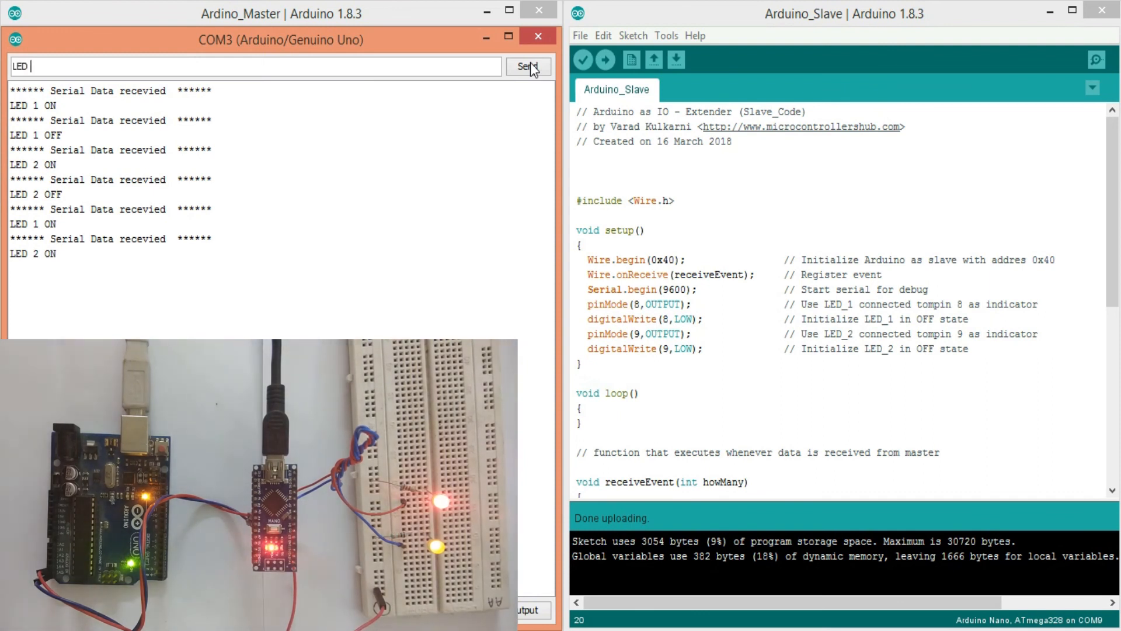
click(528, 66)
text(L)
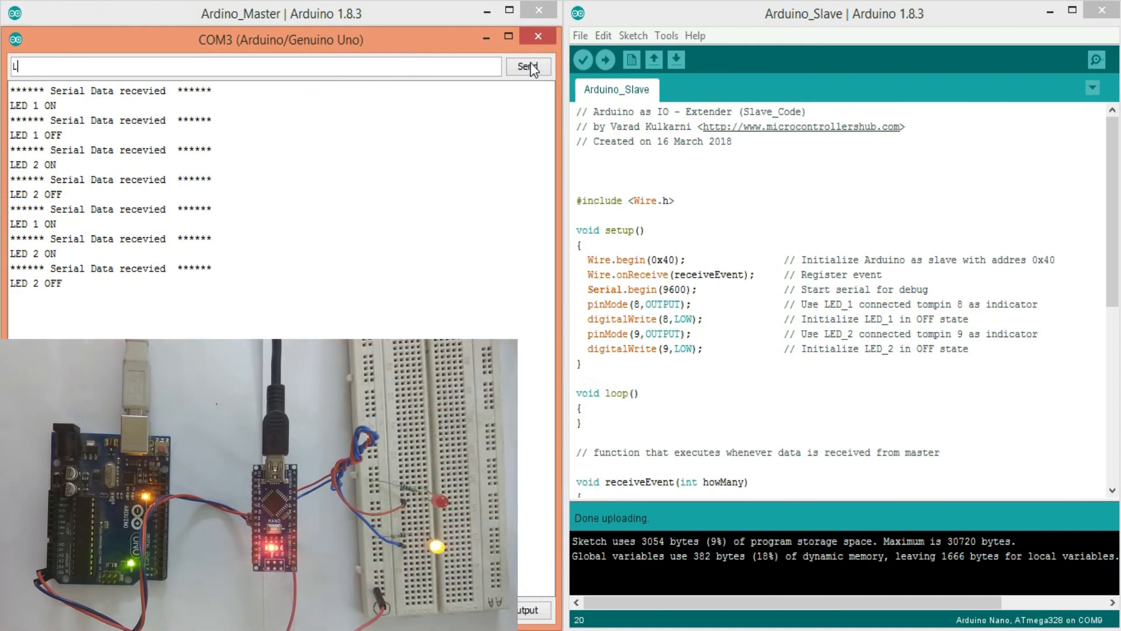
click(528, 66)
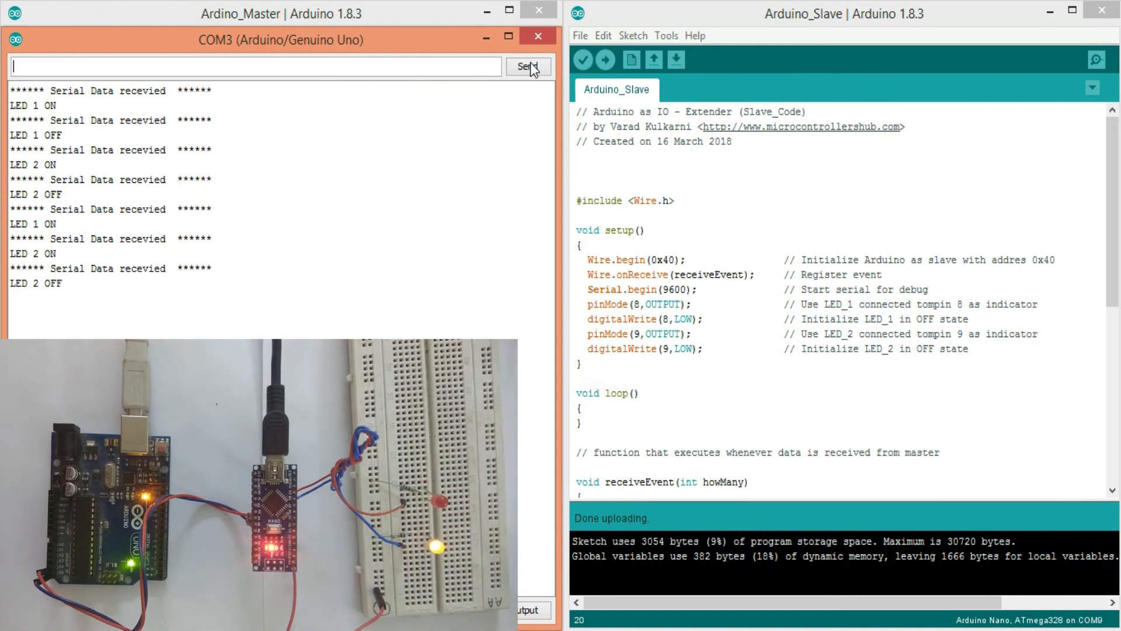